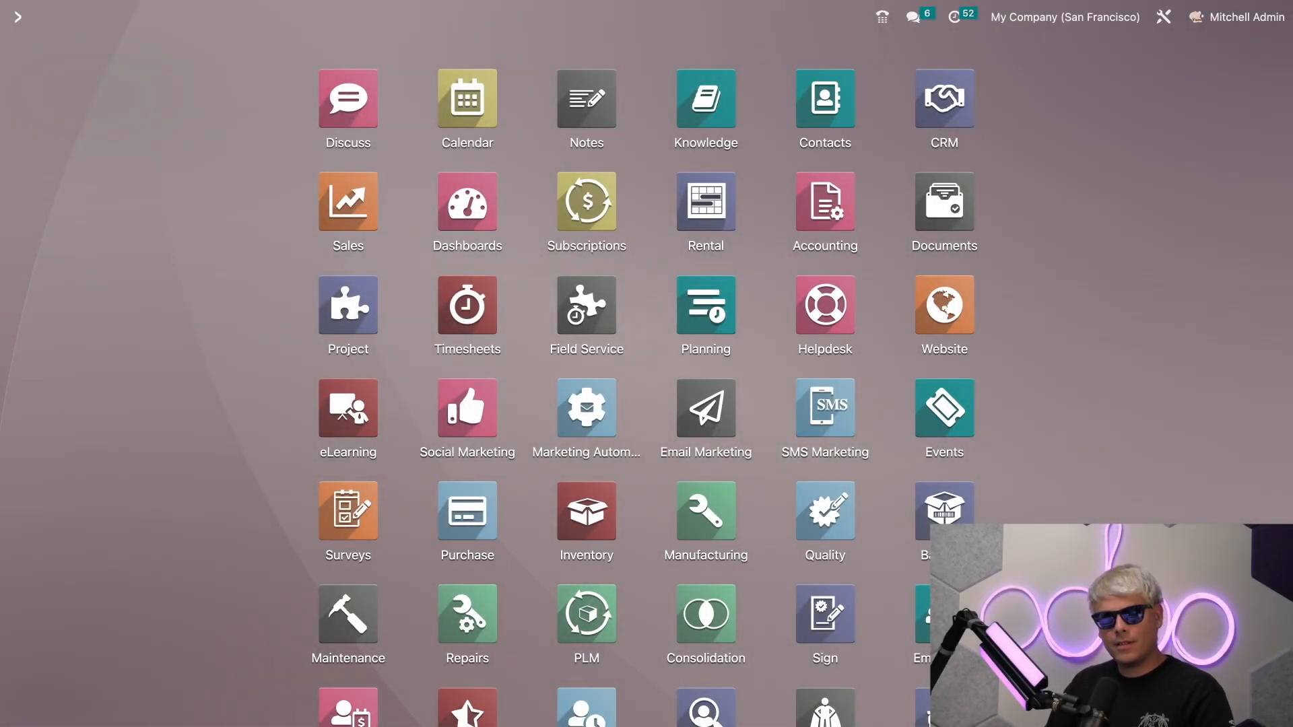
- Launch the Contacts app from the Odoo home screen
click(823, 98)
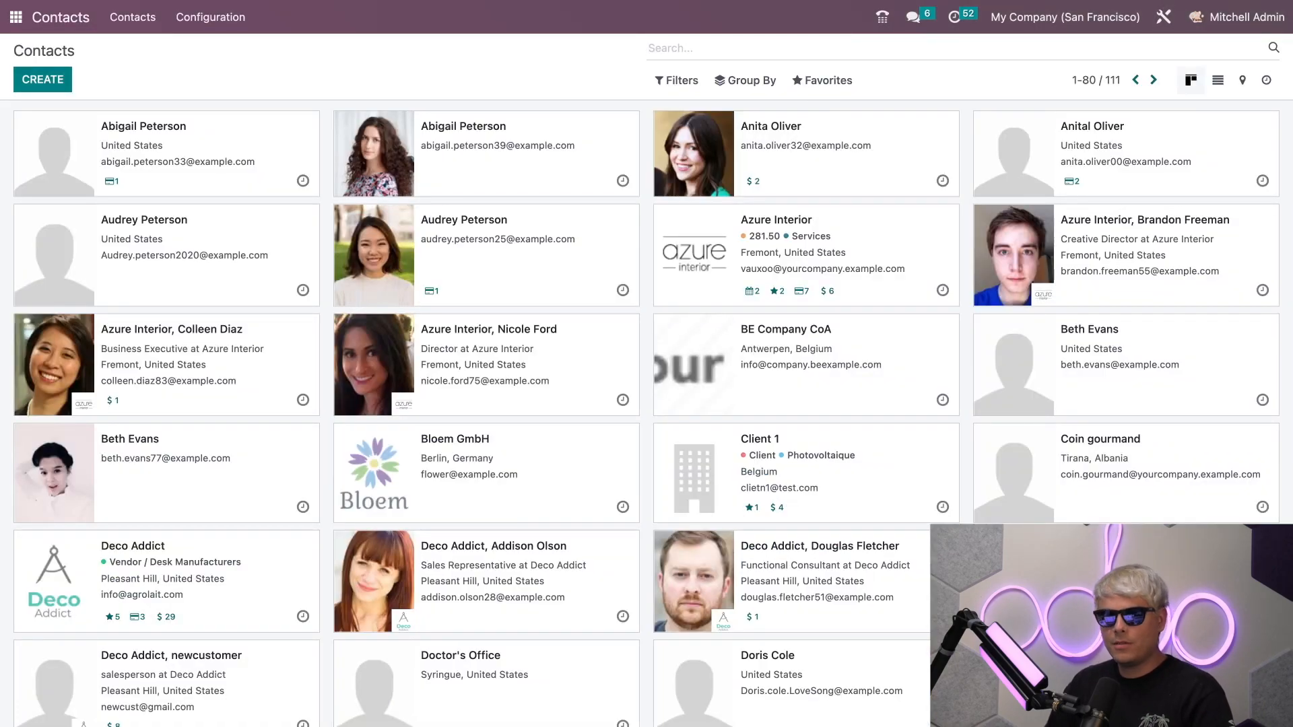
mouse_move(835, 229)
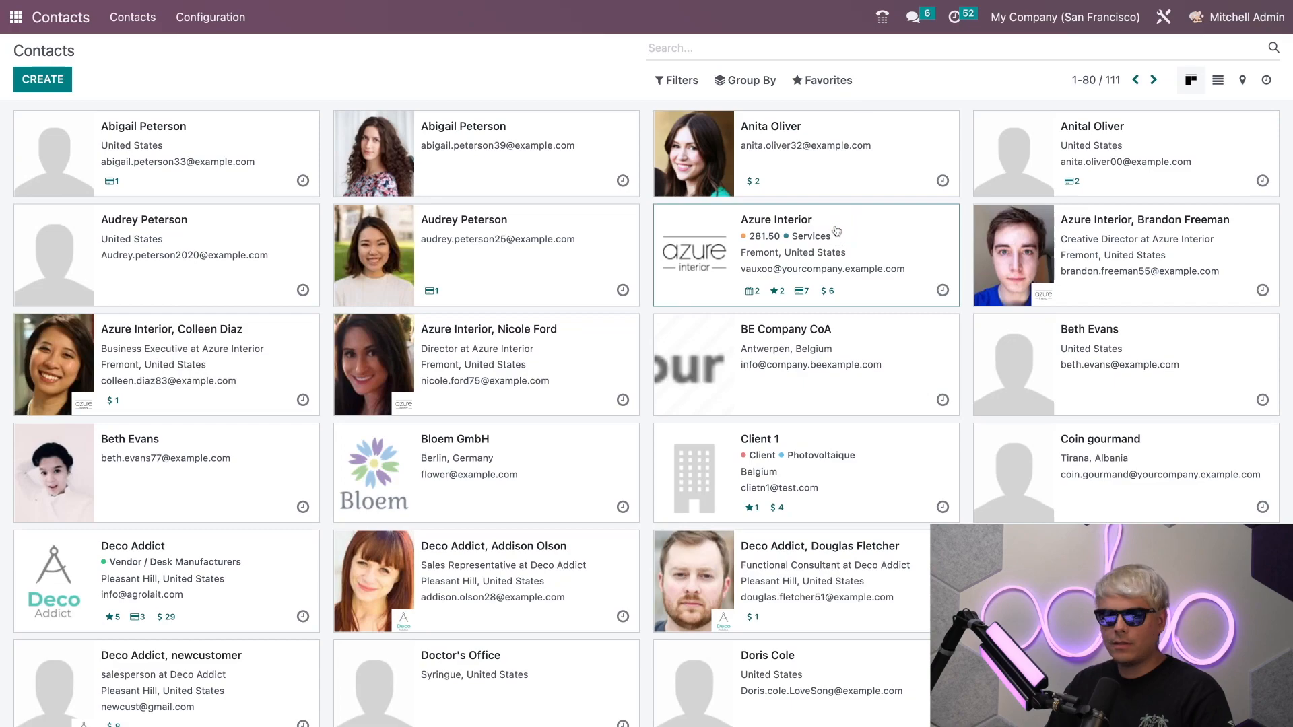
- Bring up Azure Interior's record and start a new related contact under Contacts & Addresses
click(804, 244)
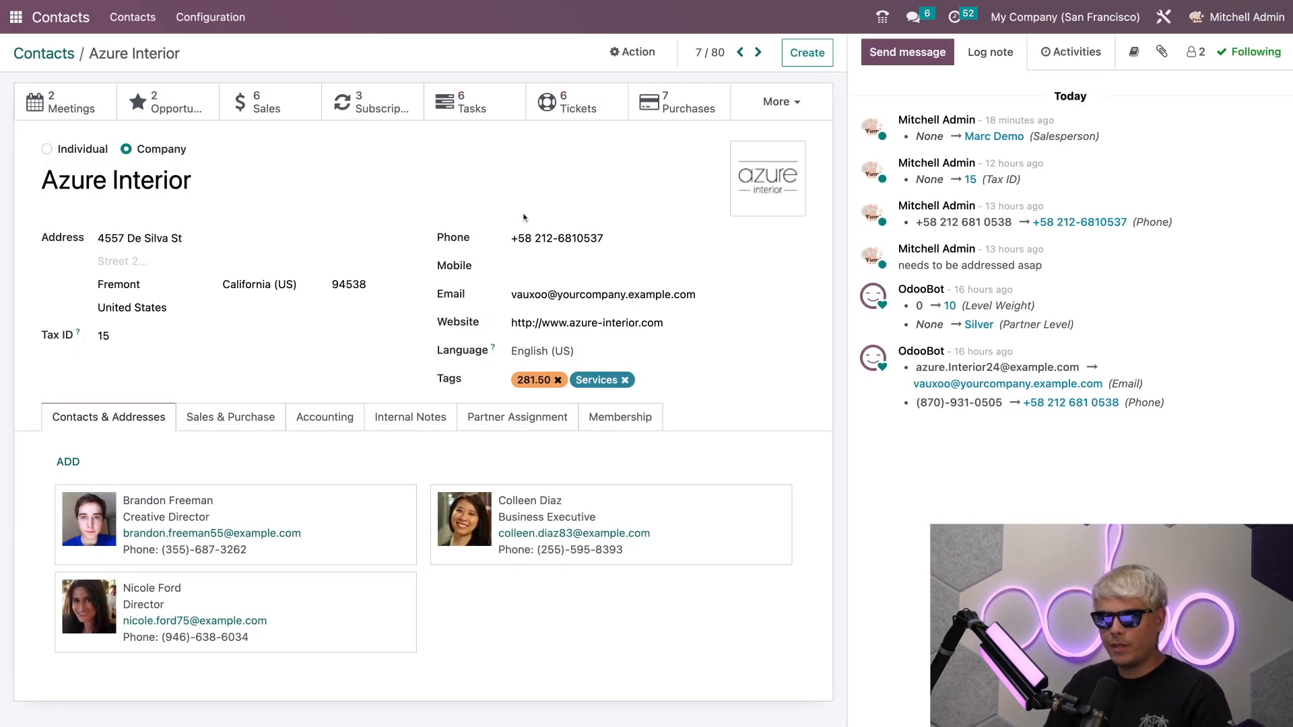
mouse_move(200, 157)
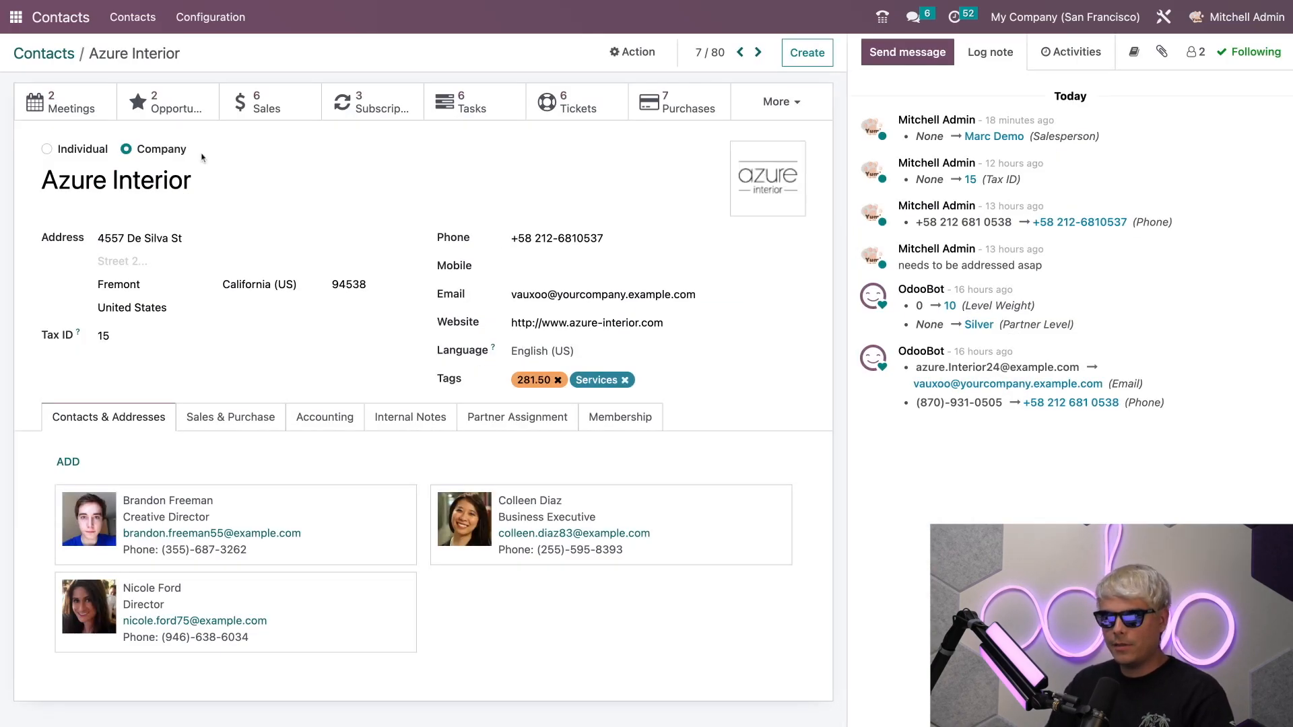
click(115, 179)
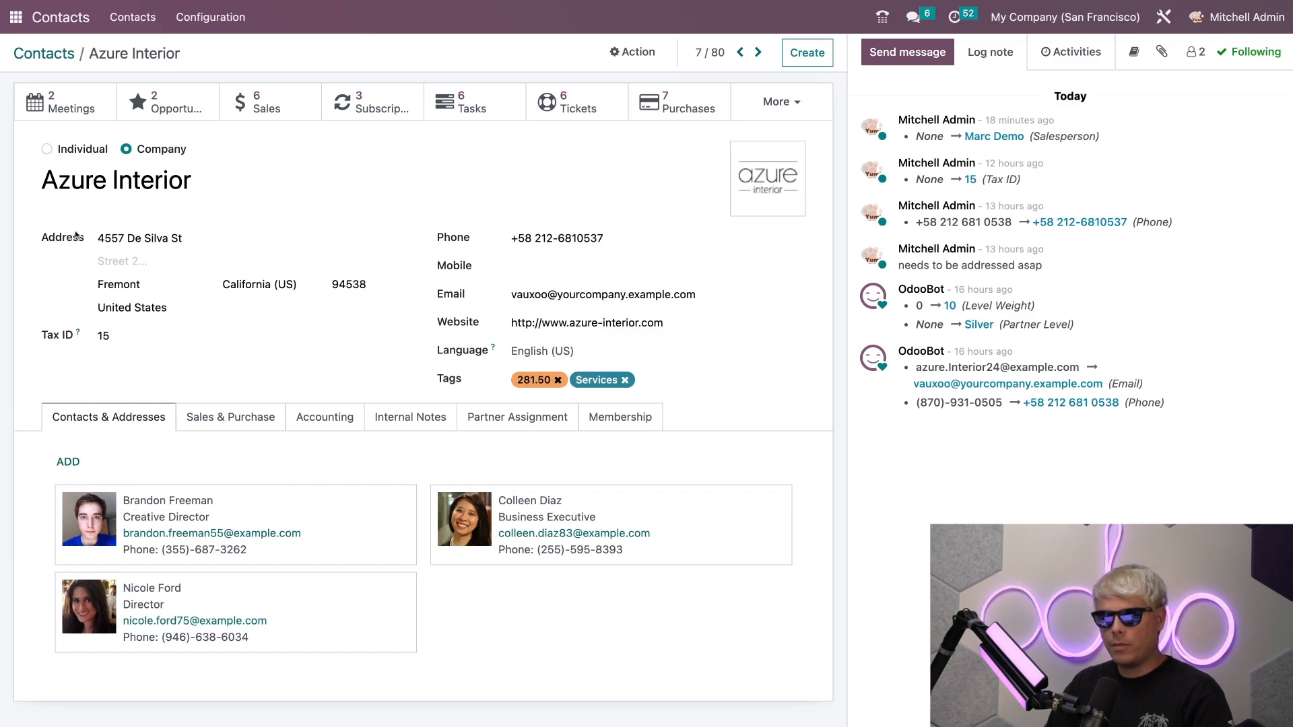
mouse_move(74, 260)
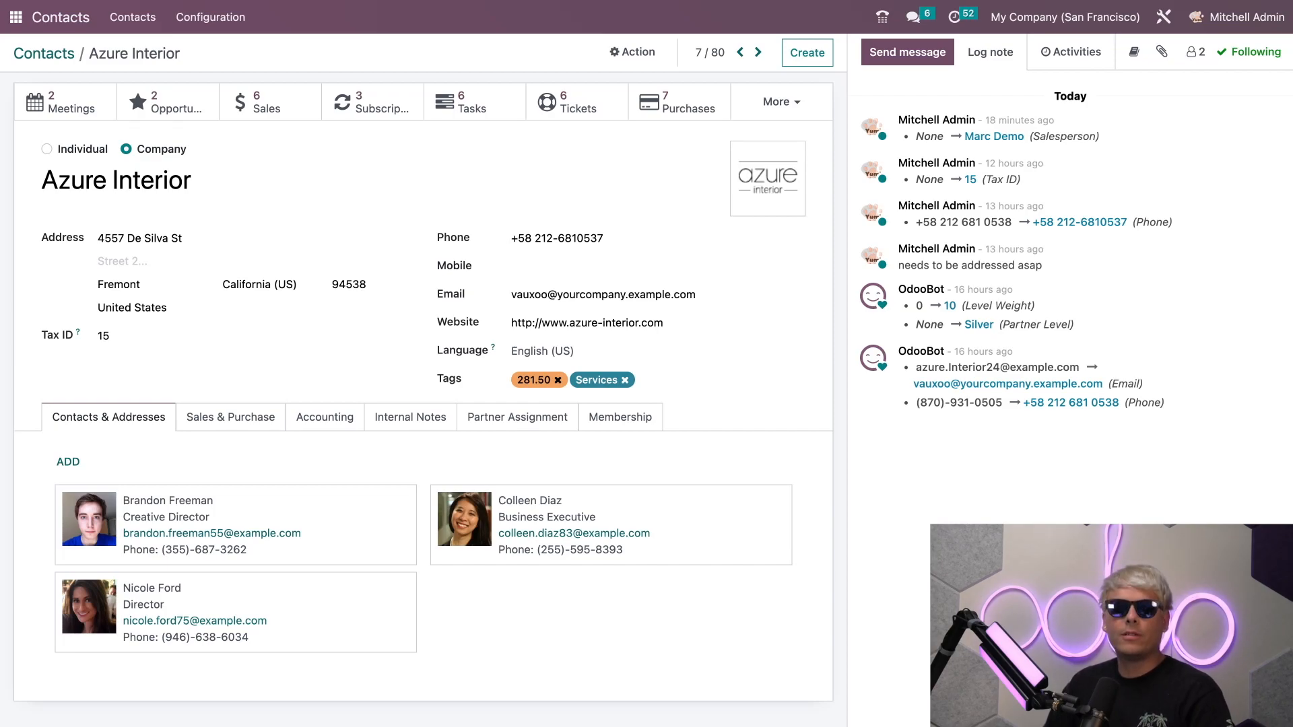
mouse_move(160, 462)
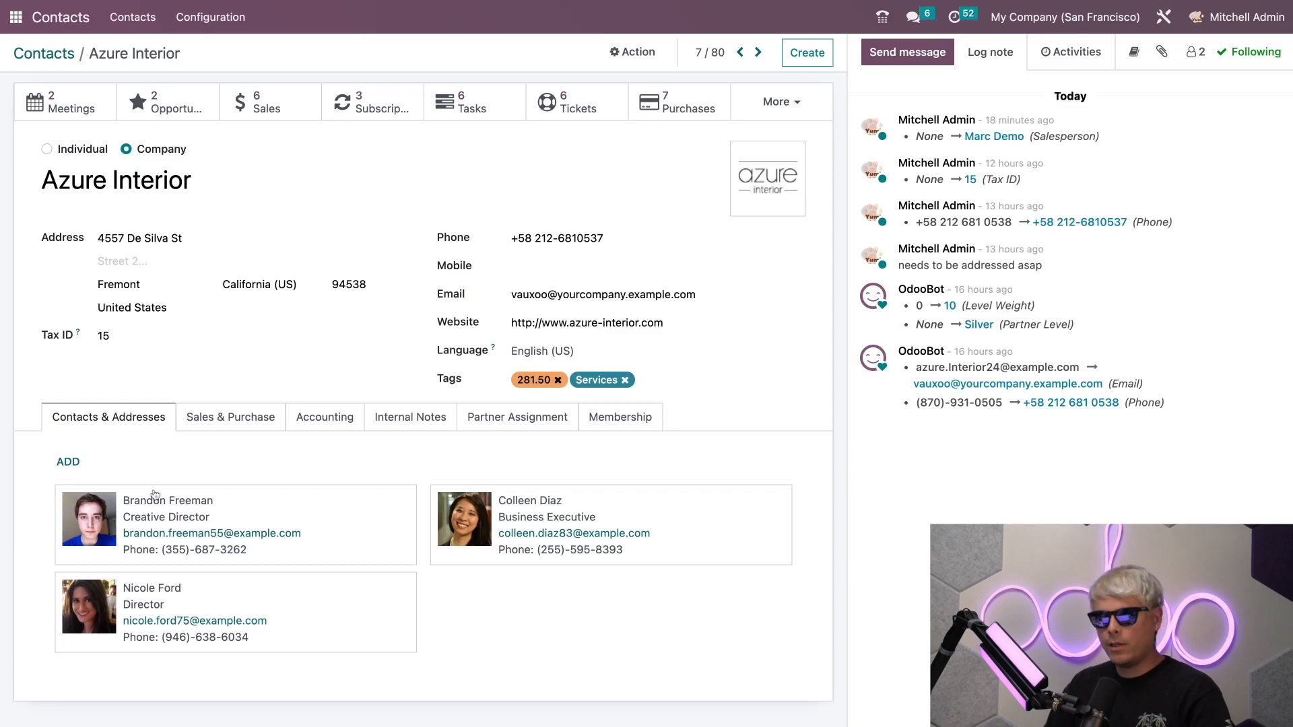
click(67, 462)
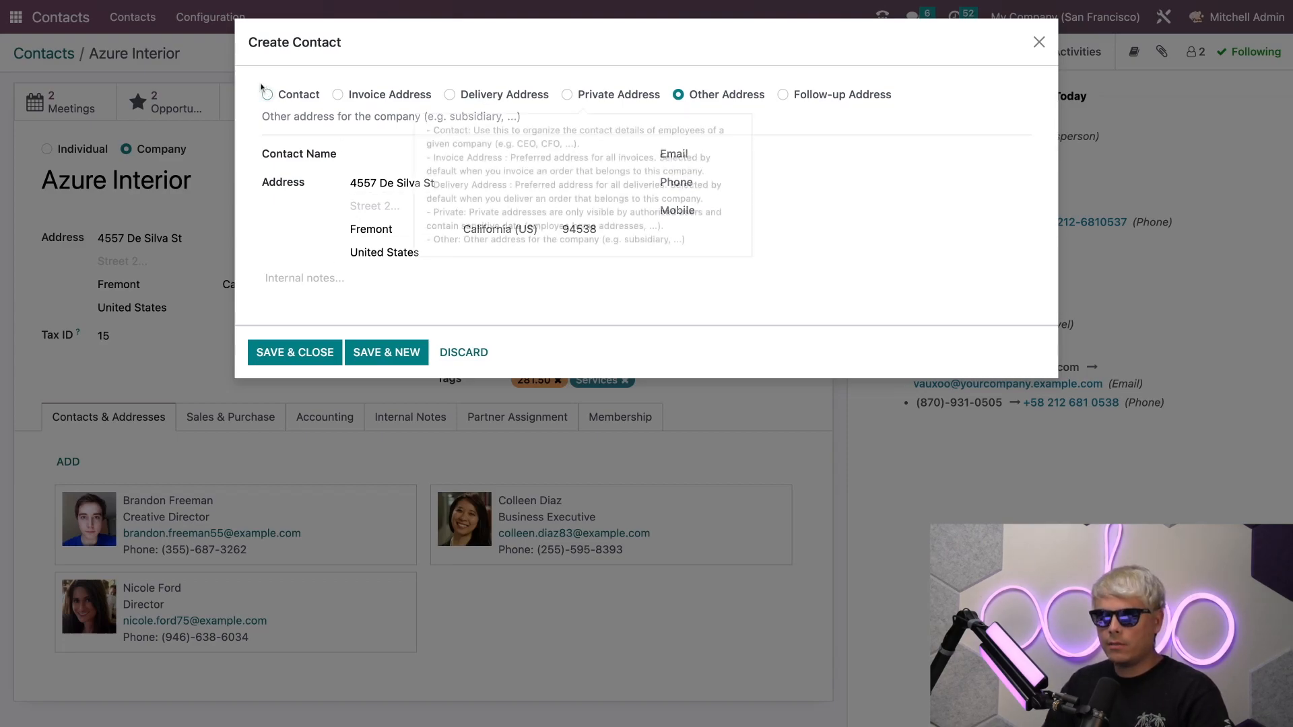
click(265, 94)
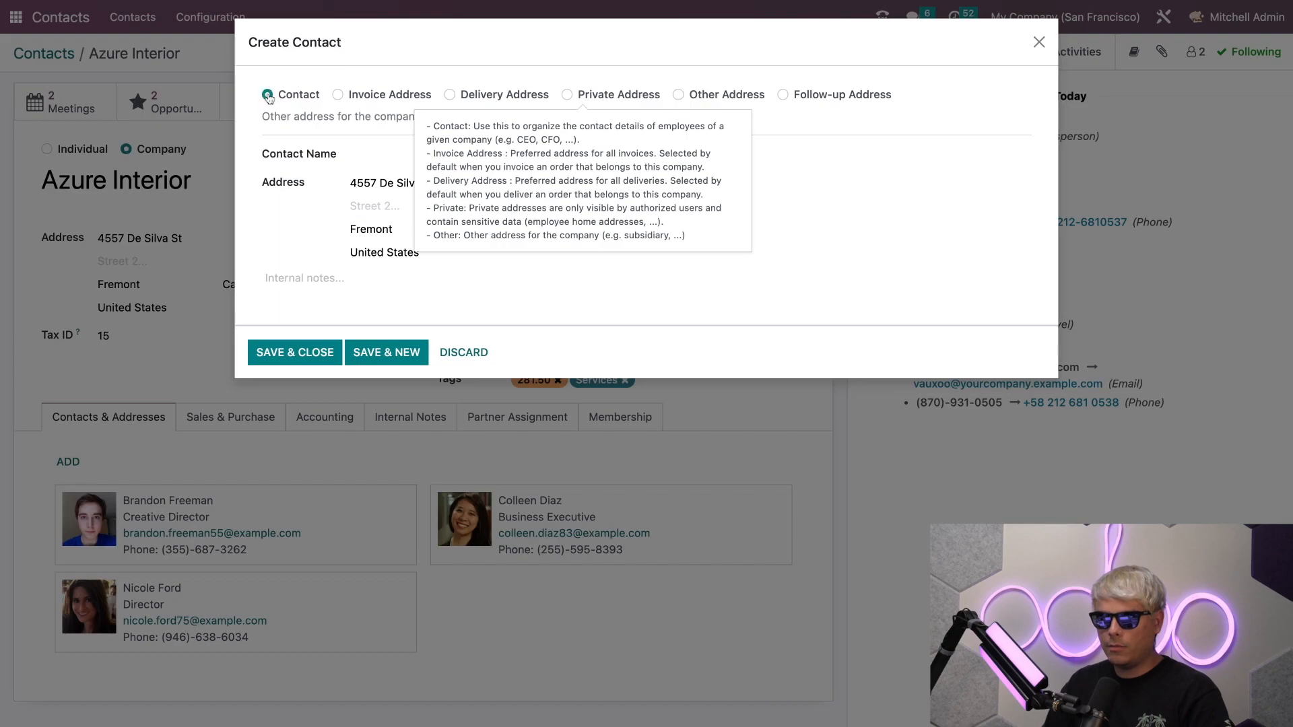
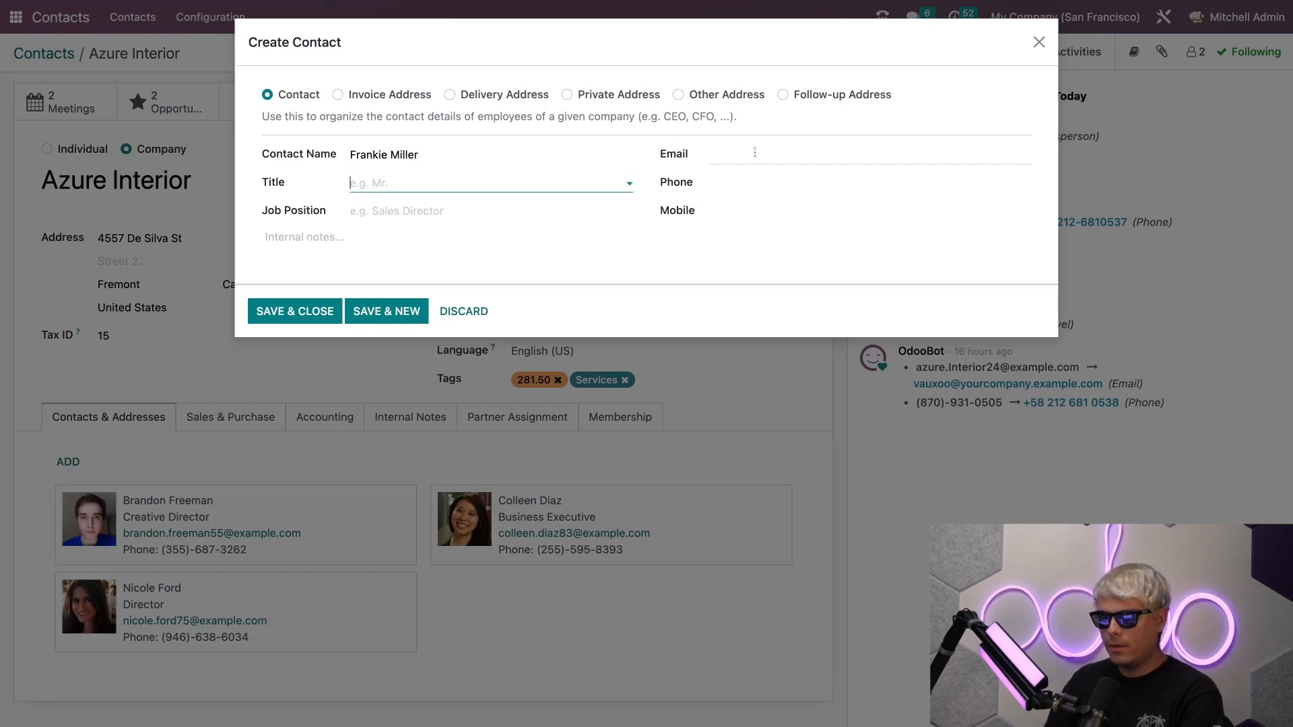
text(fan)
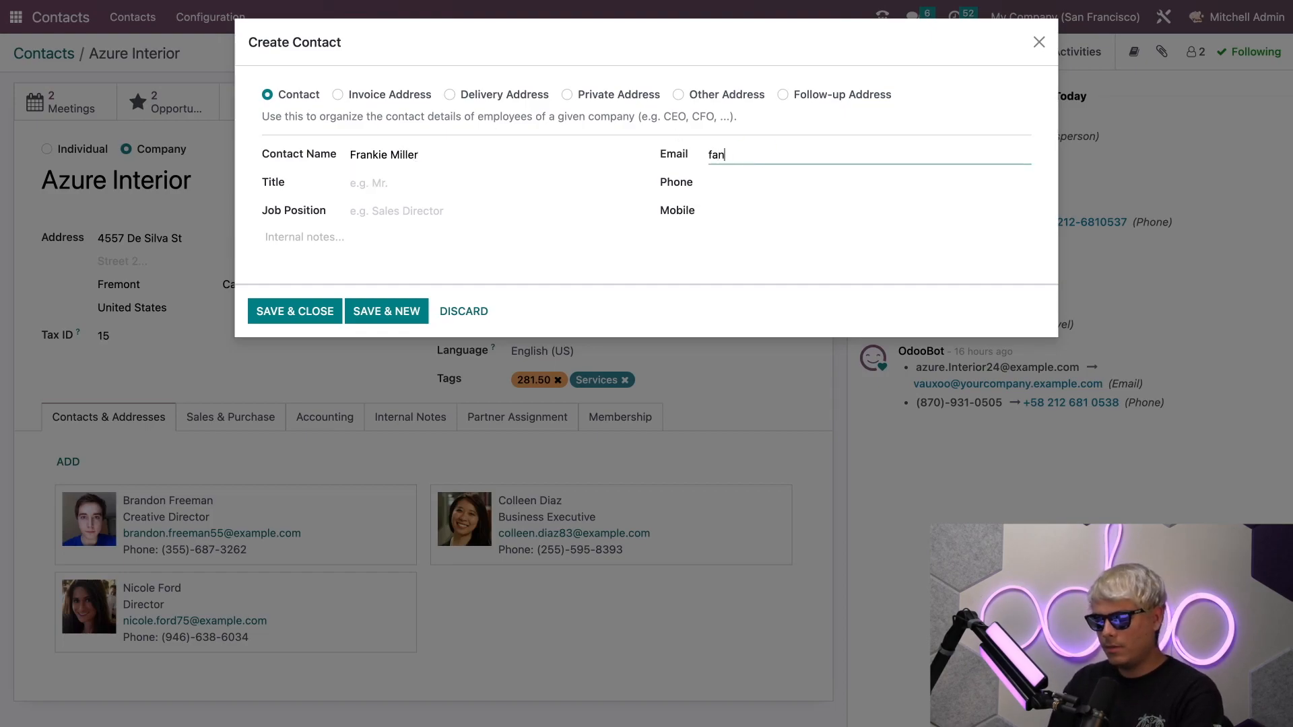
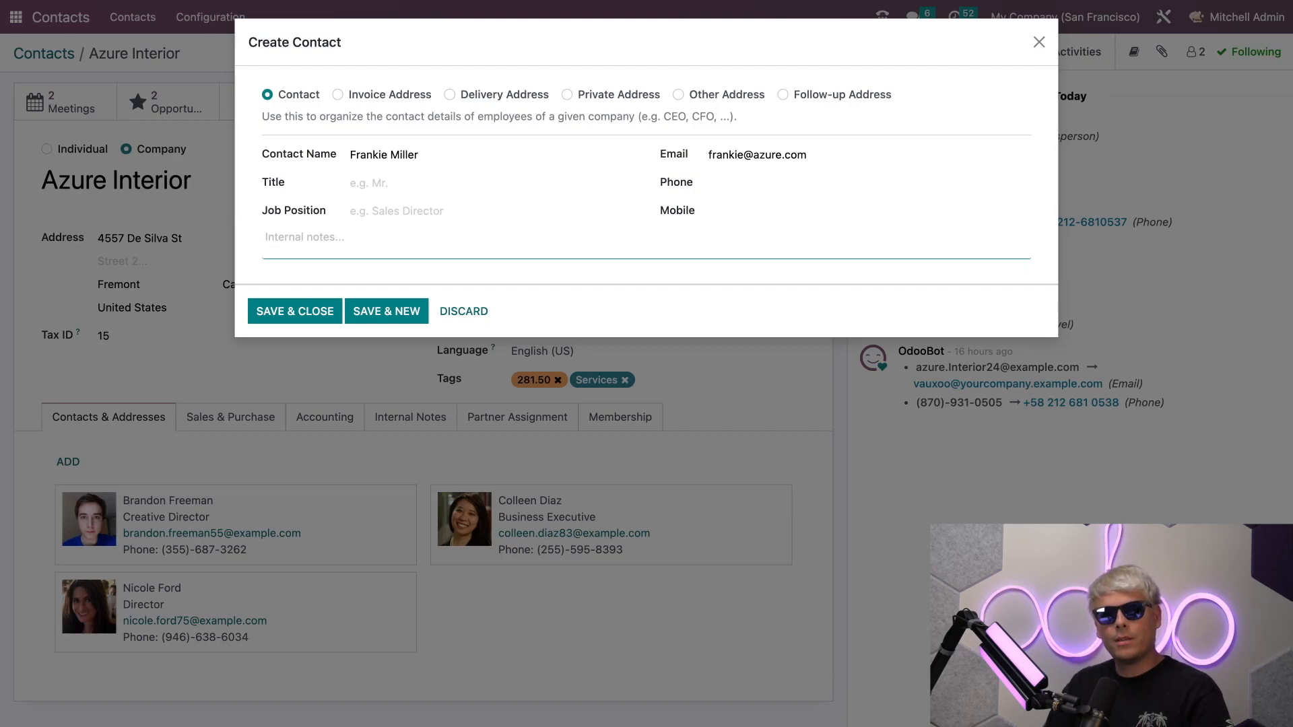
- Add the Great Customer internal note and save the new contact
text(Great Customer)
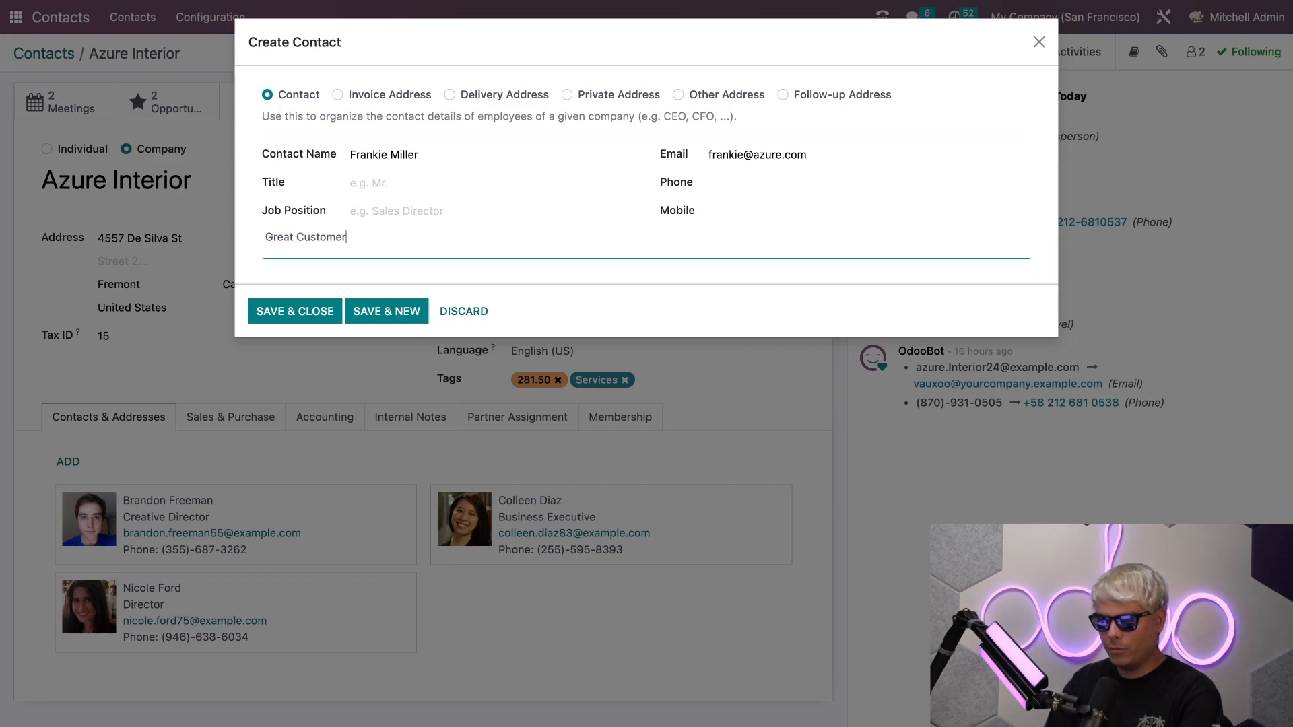
text(!!!!!!!!!!!!!!!!!!!!!!!!!!!!!!!!!!!!)
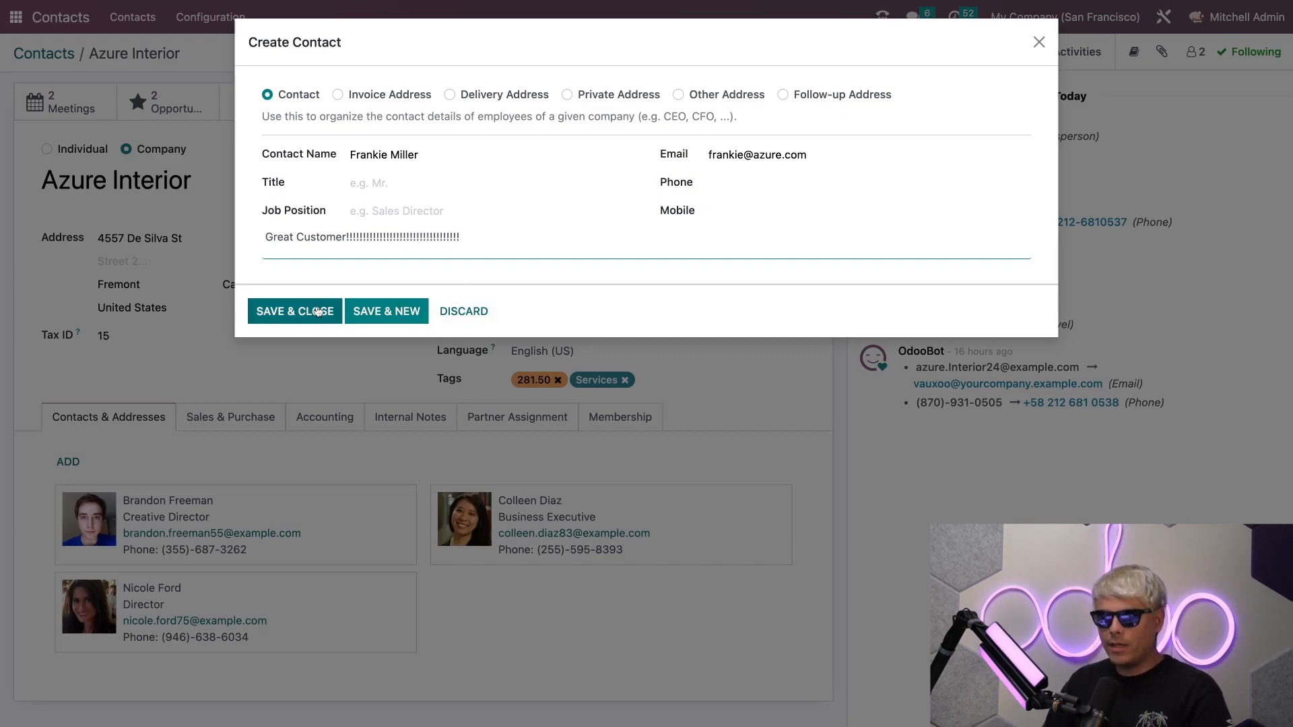
click(295, 311)
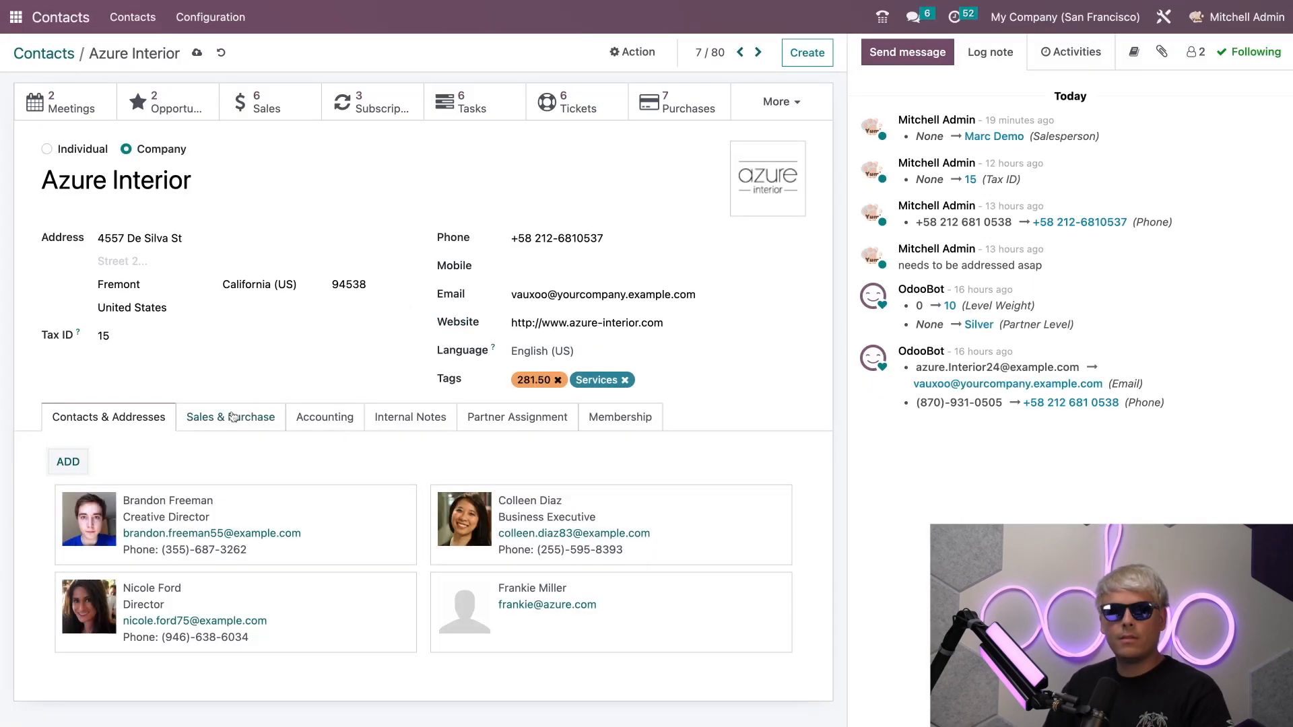
- Review Azure Interior's Sales & Purchase settings, then show its Accounting receivable and payable accounts
click(230, 416)
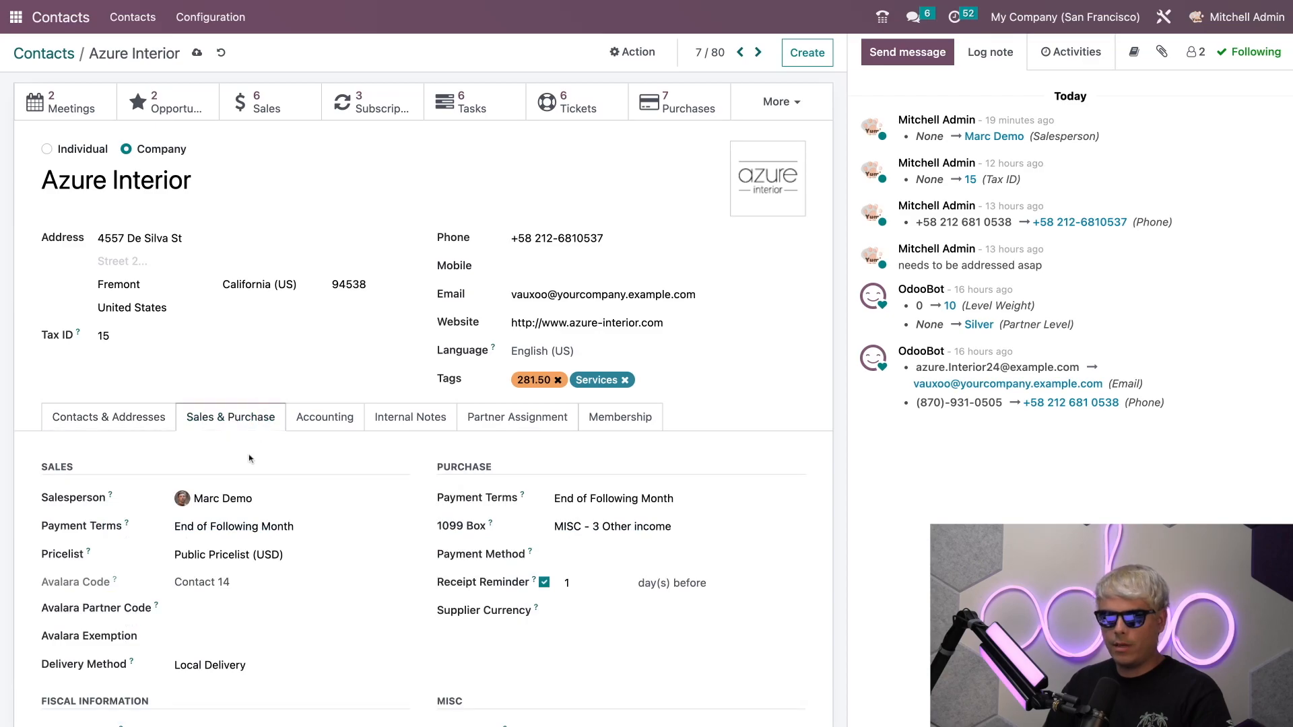
scroll(down, 3)
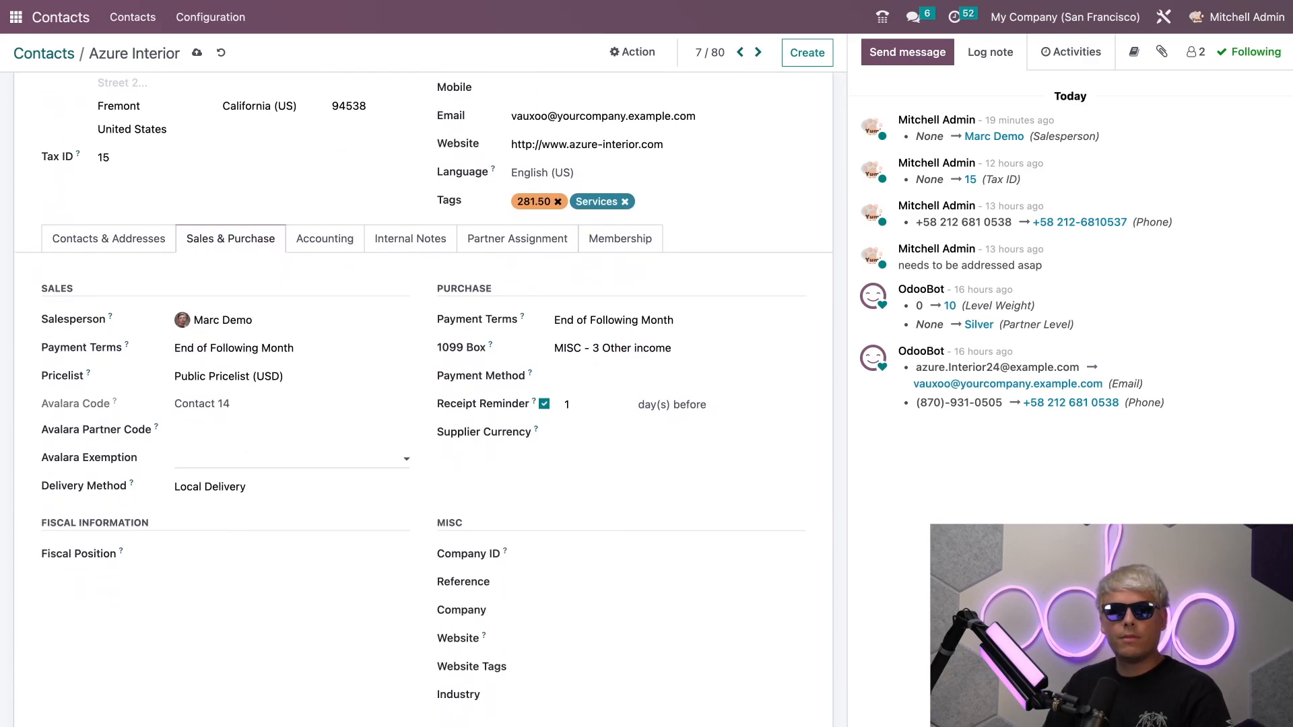
click(248, 320)
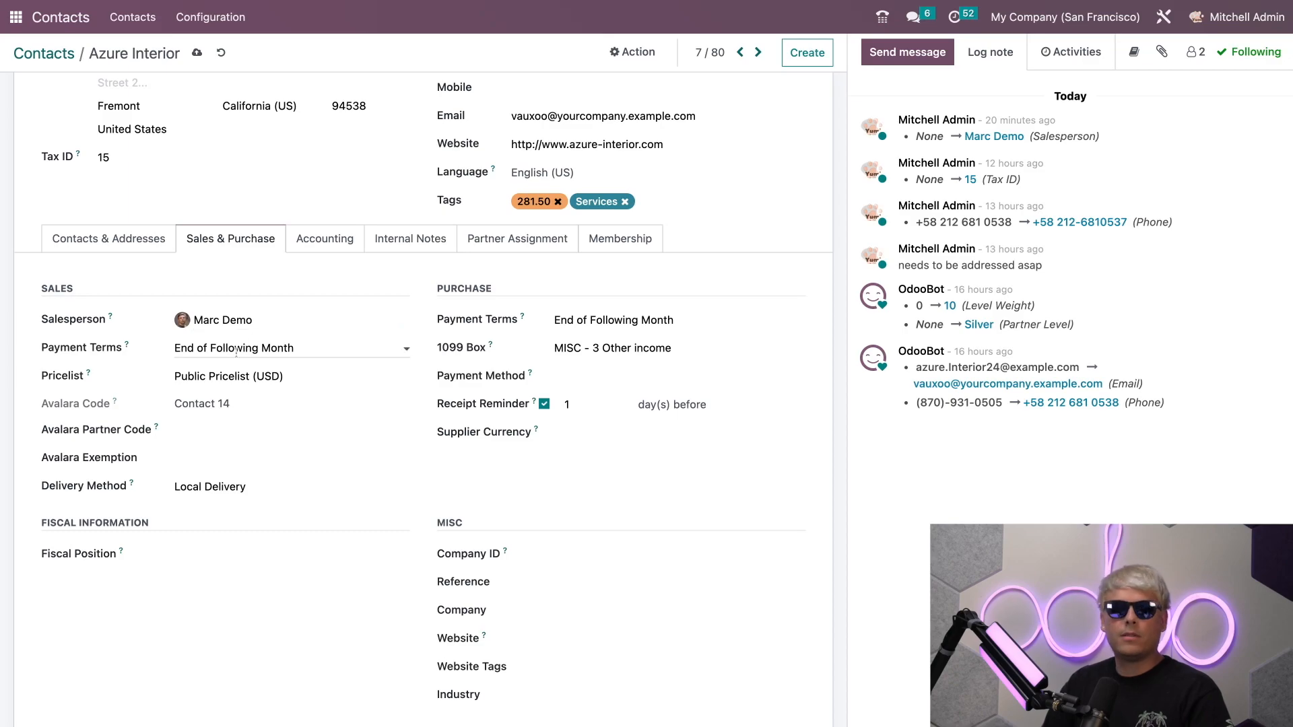
click(248, 376)
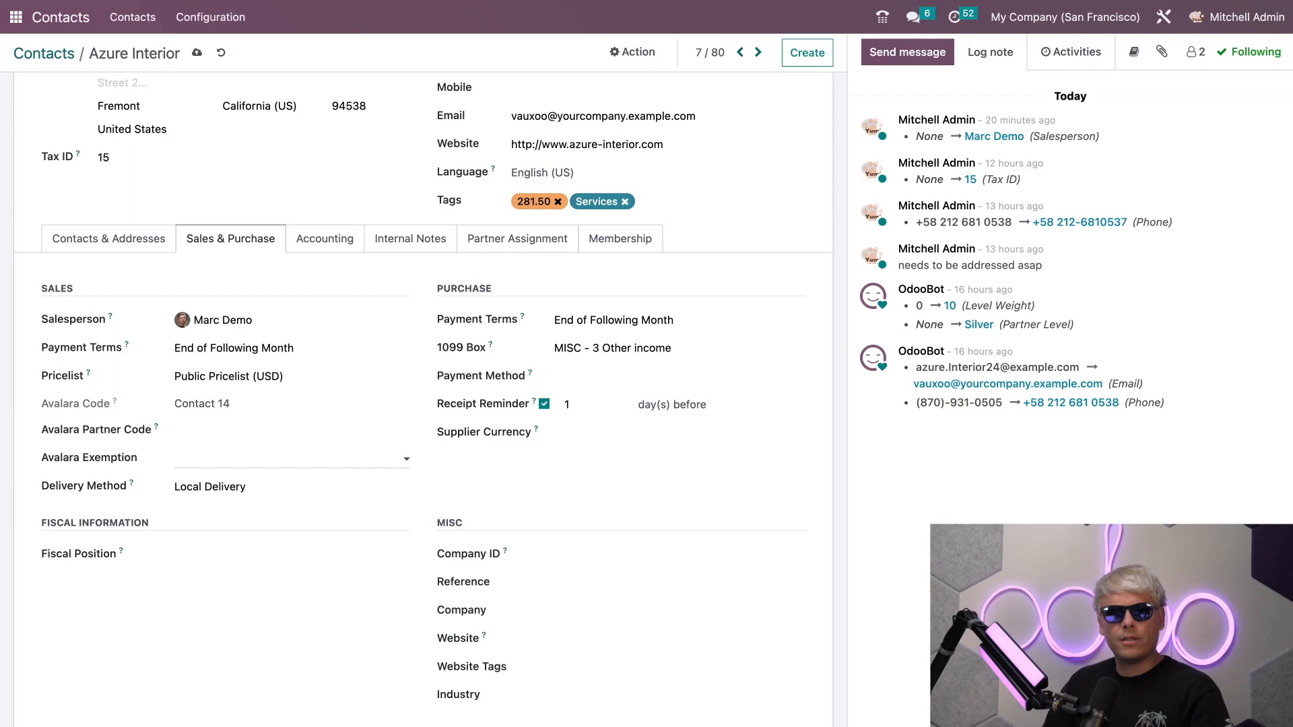
scroll(down, 3)
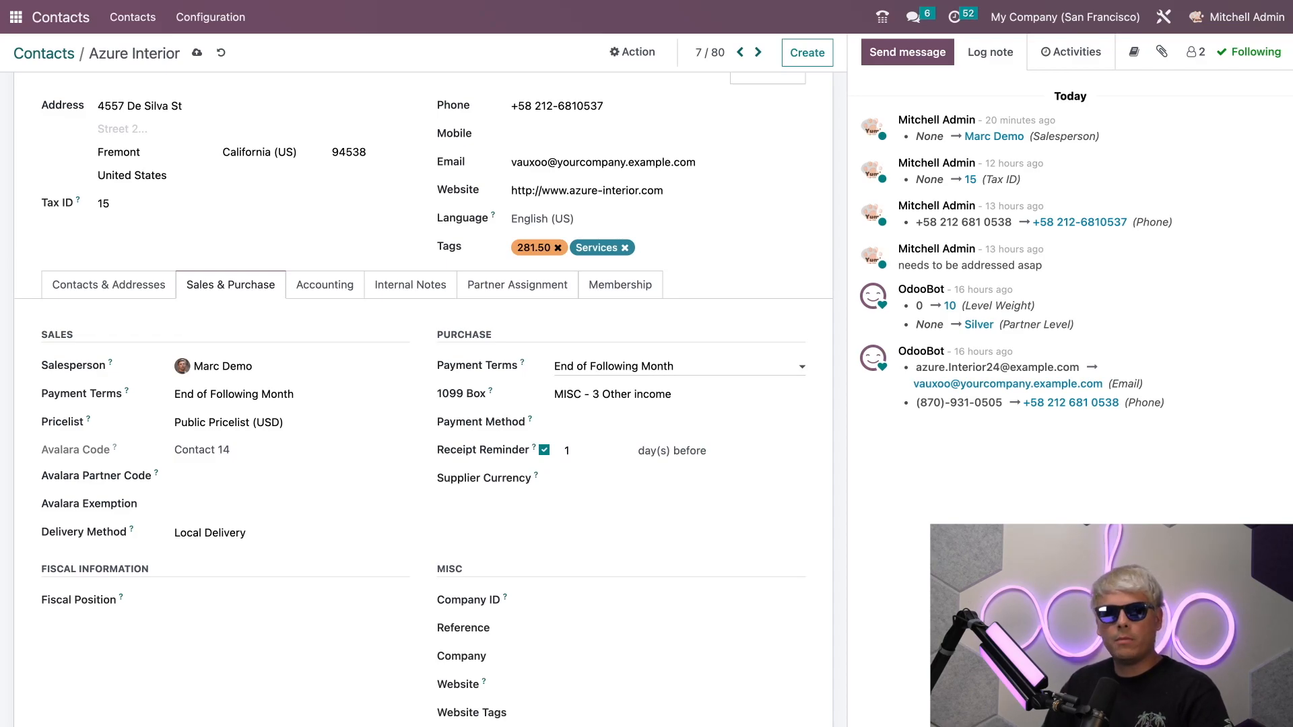
click(676, 421)
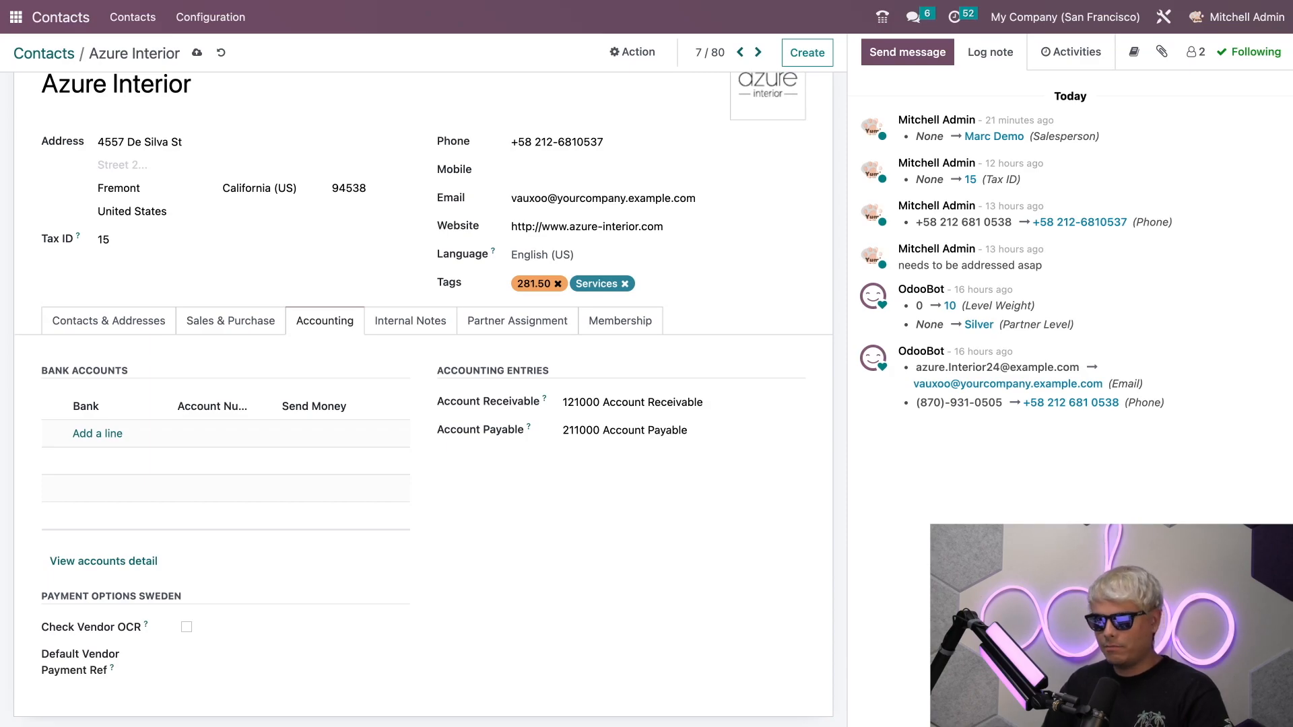
- Show Azure Interior's Internal Notes, currently empty with no sales order warning
click(410, 321)
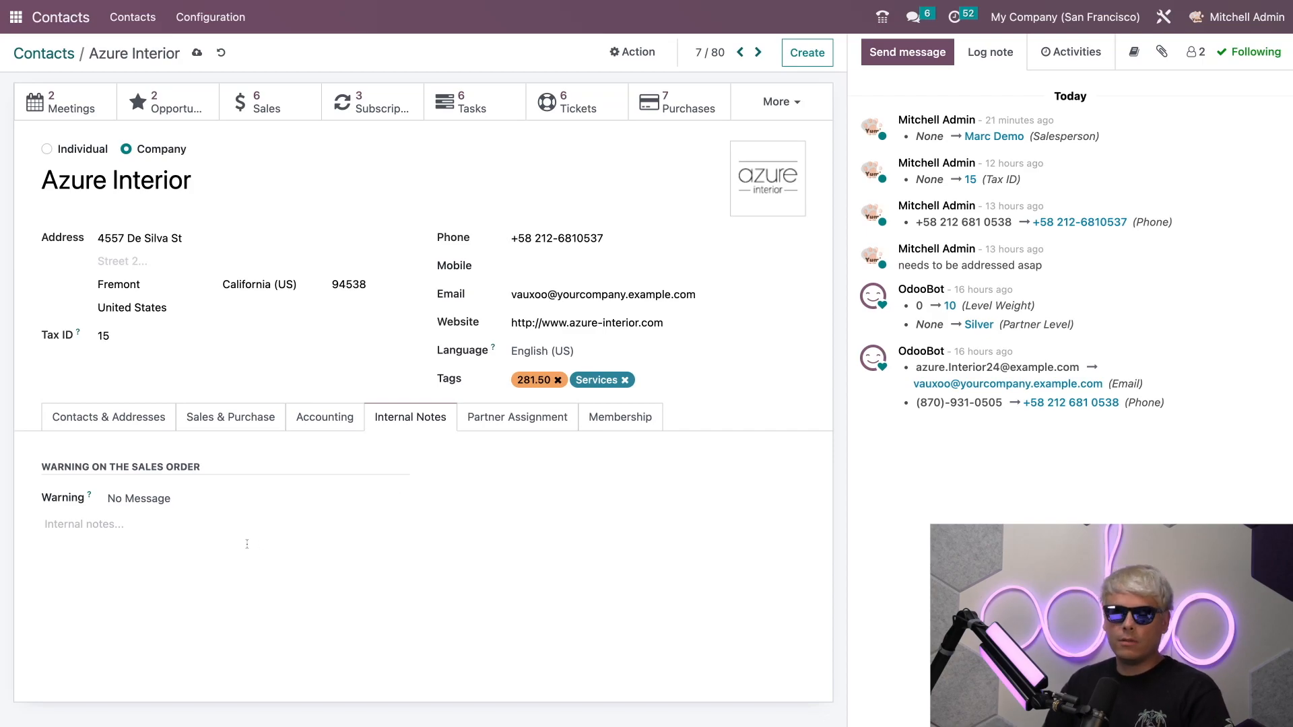
- Write 'Great Company!!!' as the internal note, then show the Silver partner assignment details
click(82, 523)
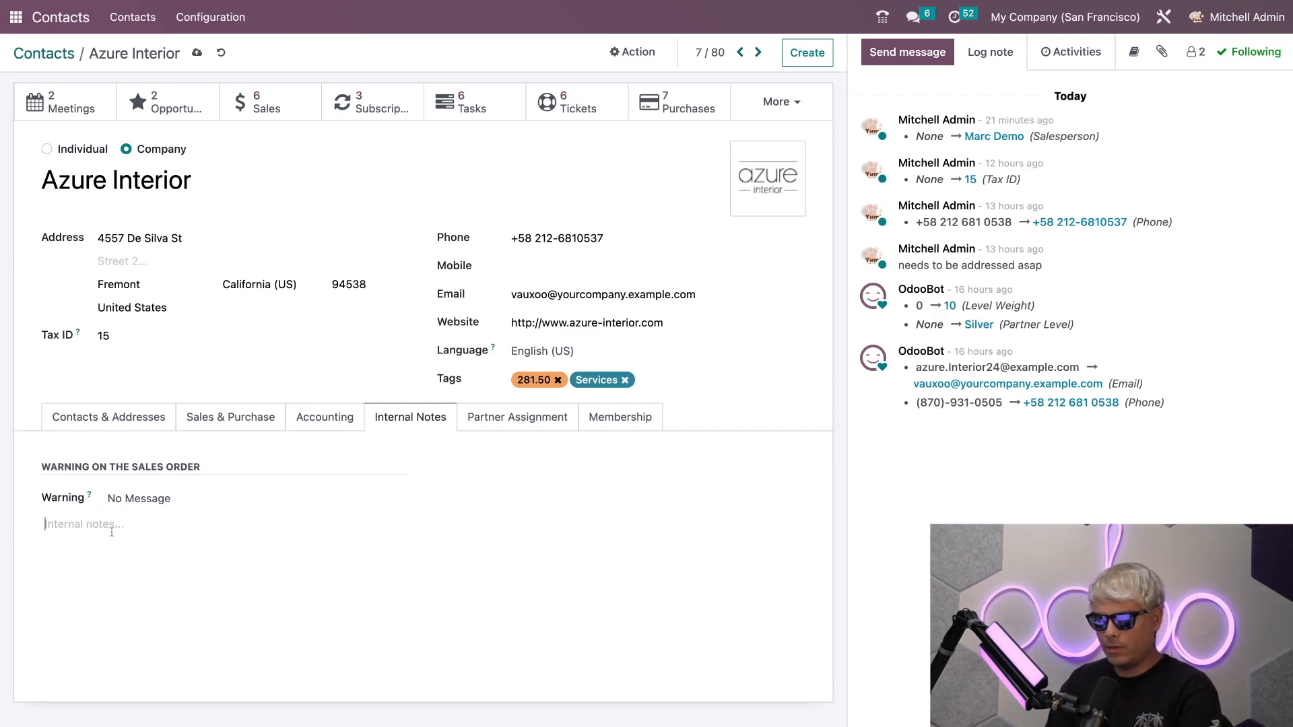
text(Great Company)
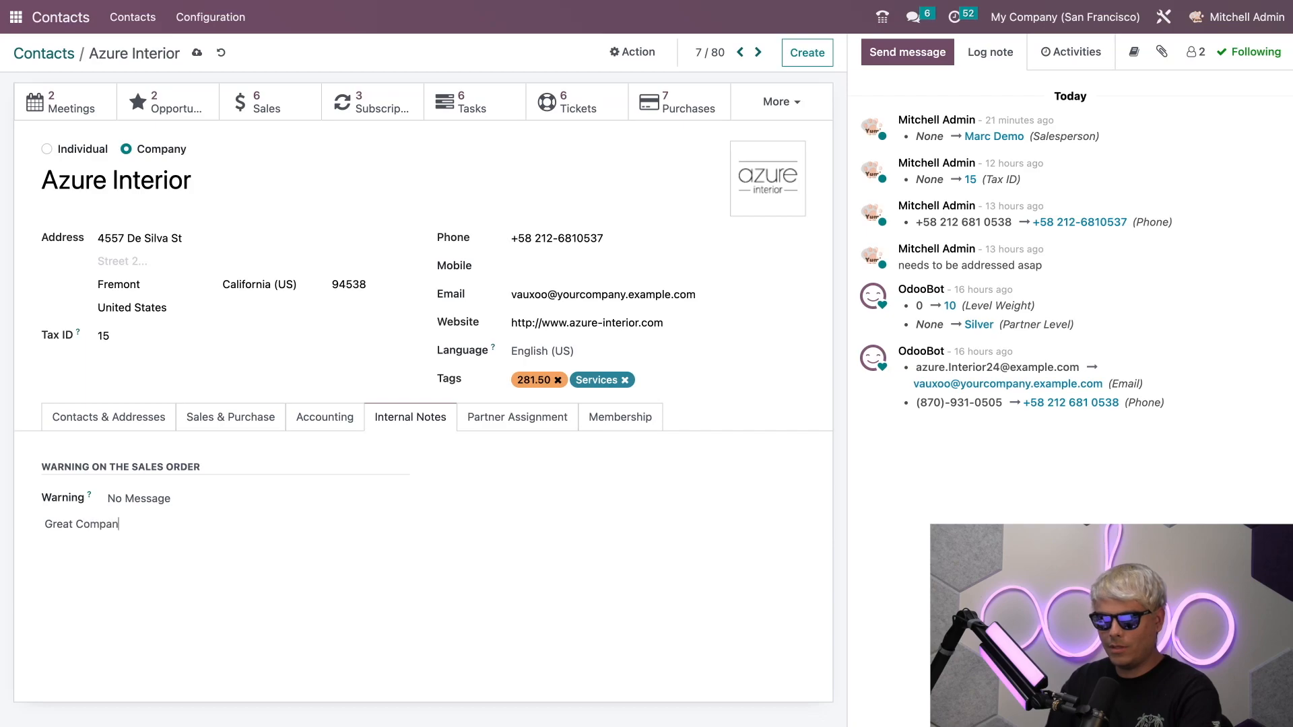
text(y!!)
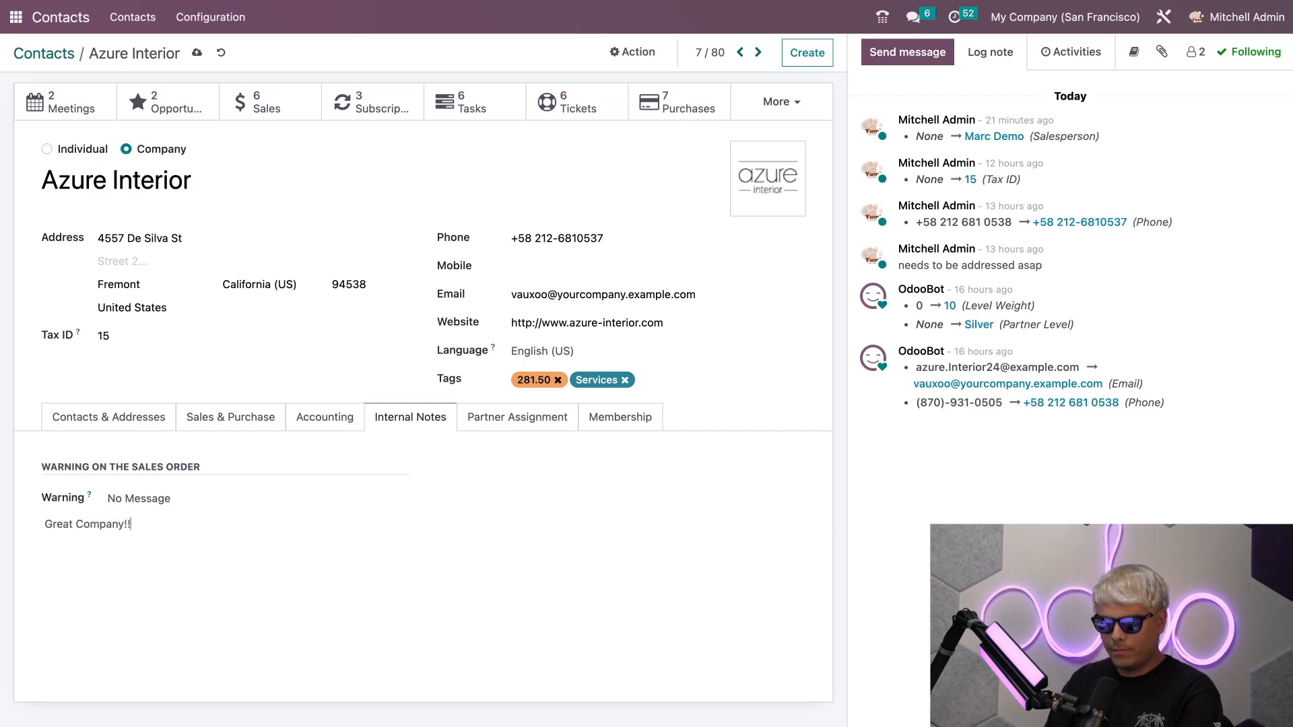
text(!!!!!!!!!!!!!!!!!!!!!!!!!!!!!!)
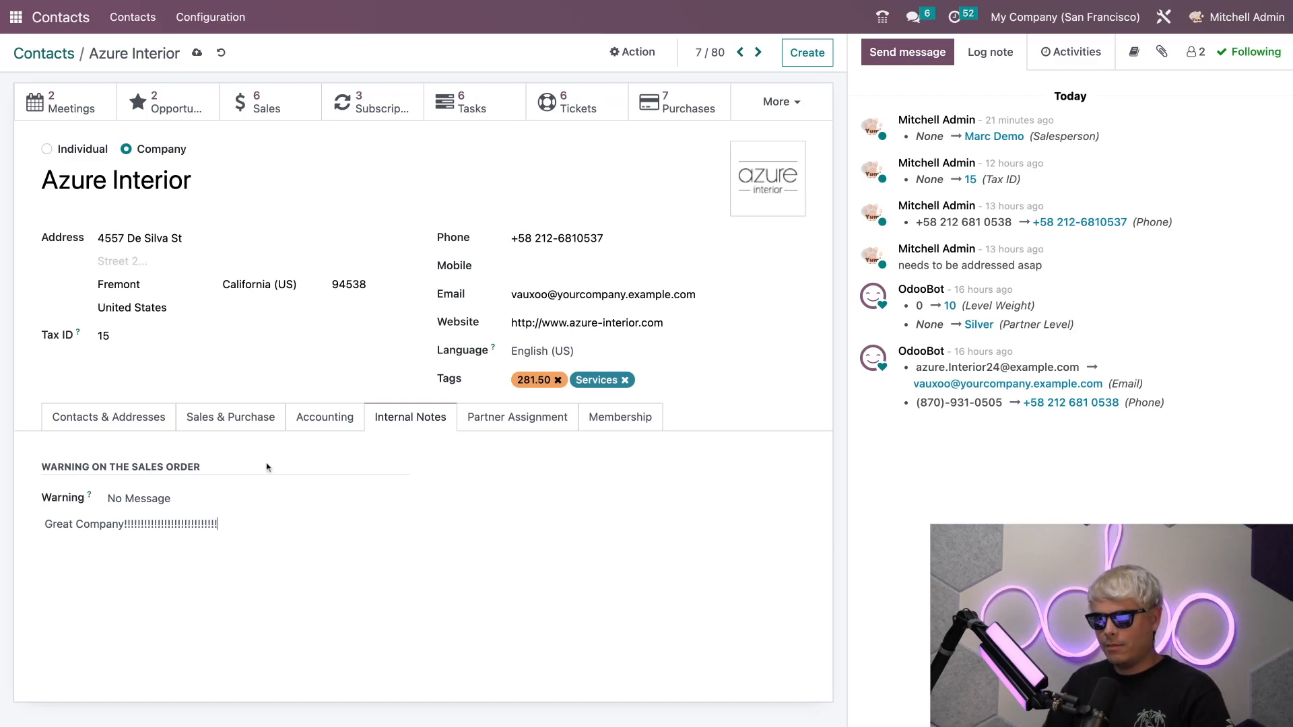
click(517, 416)
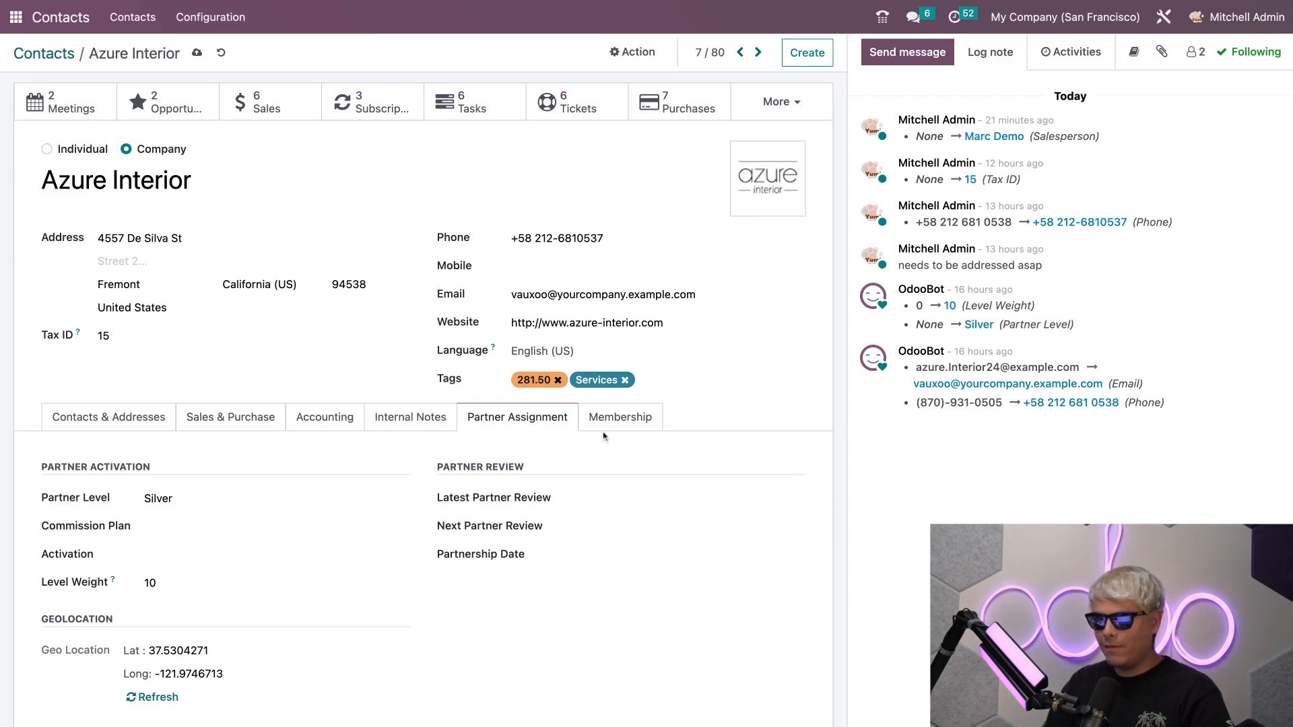
- Show Azure Interior's Non Member membership details, then its opportunities pipeline with two proposals
click(620, 416)
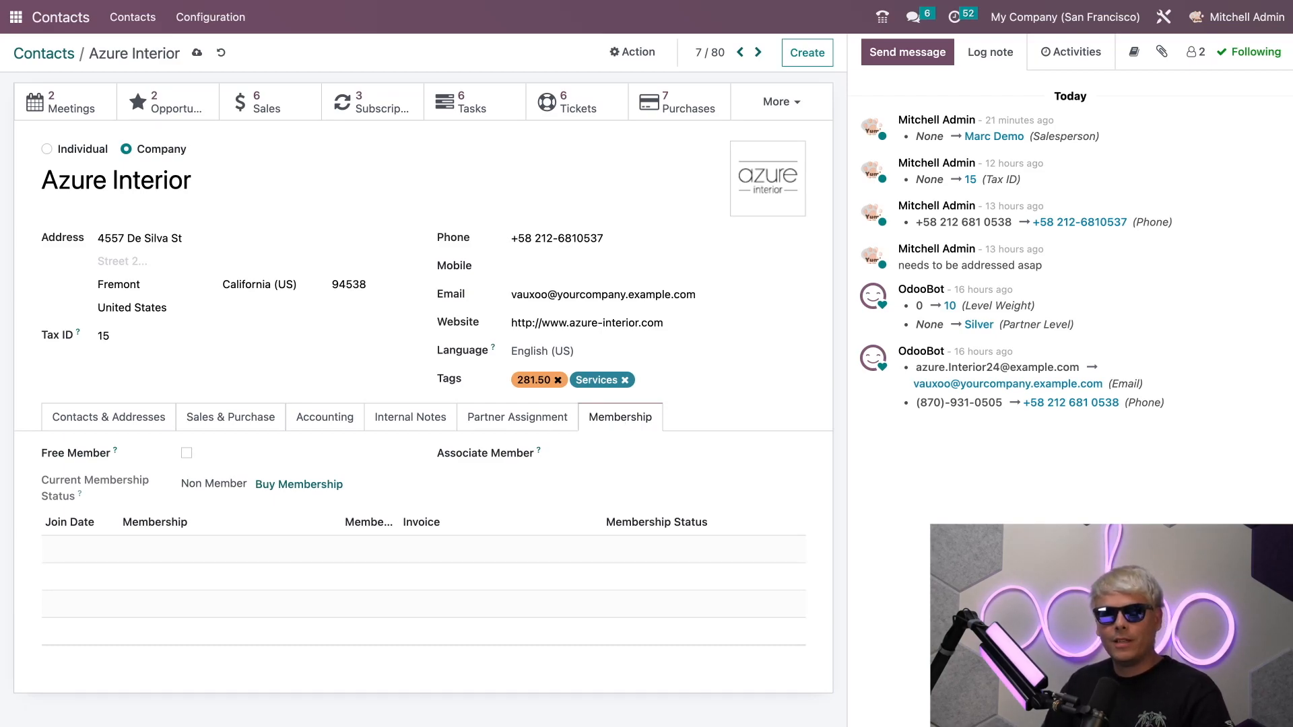
click(108, 416)
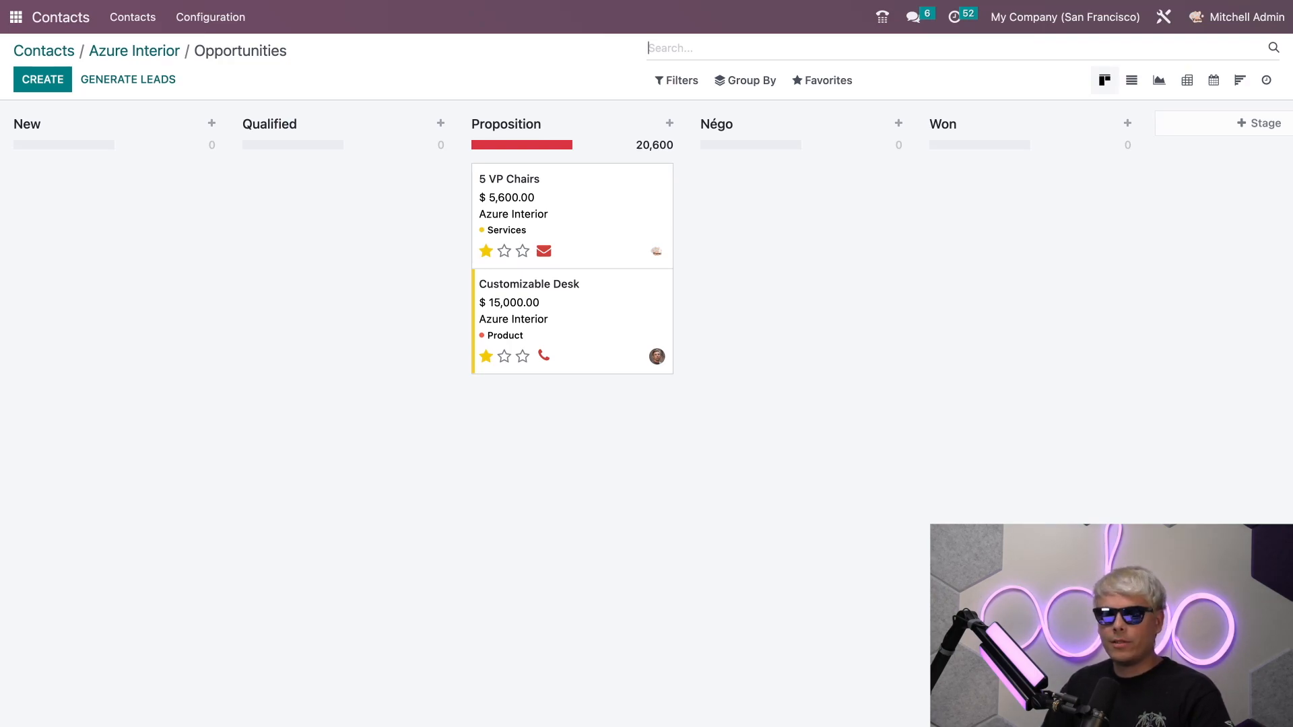
mouse_move(258, 108)
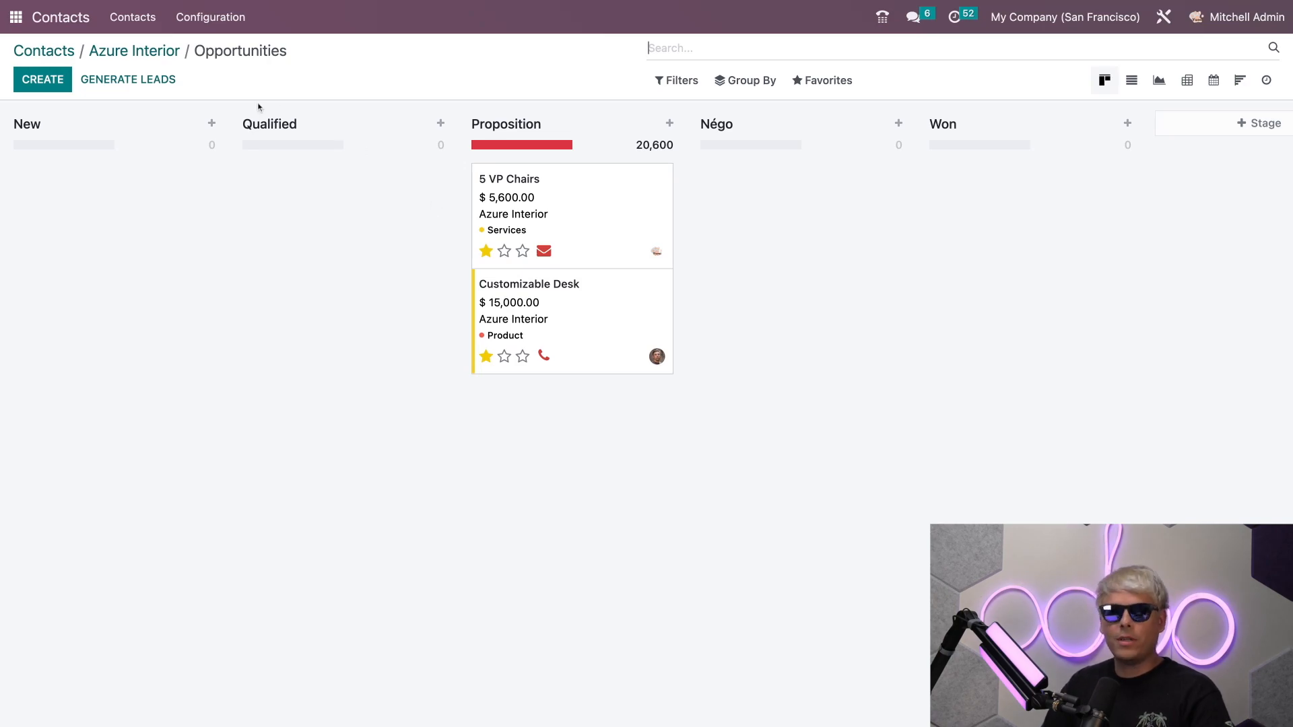
- Return from the opportunities pipeline to the Azure Interior contact form via the breadcrumb
click(133, 50)
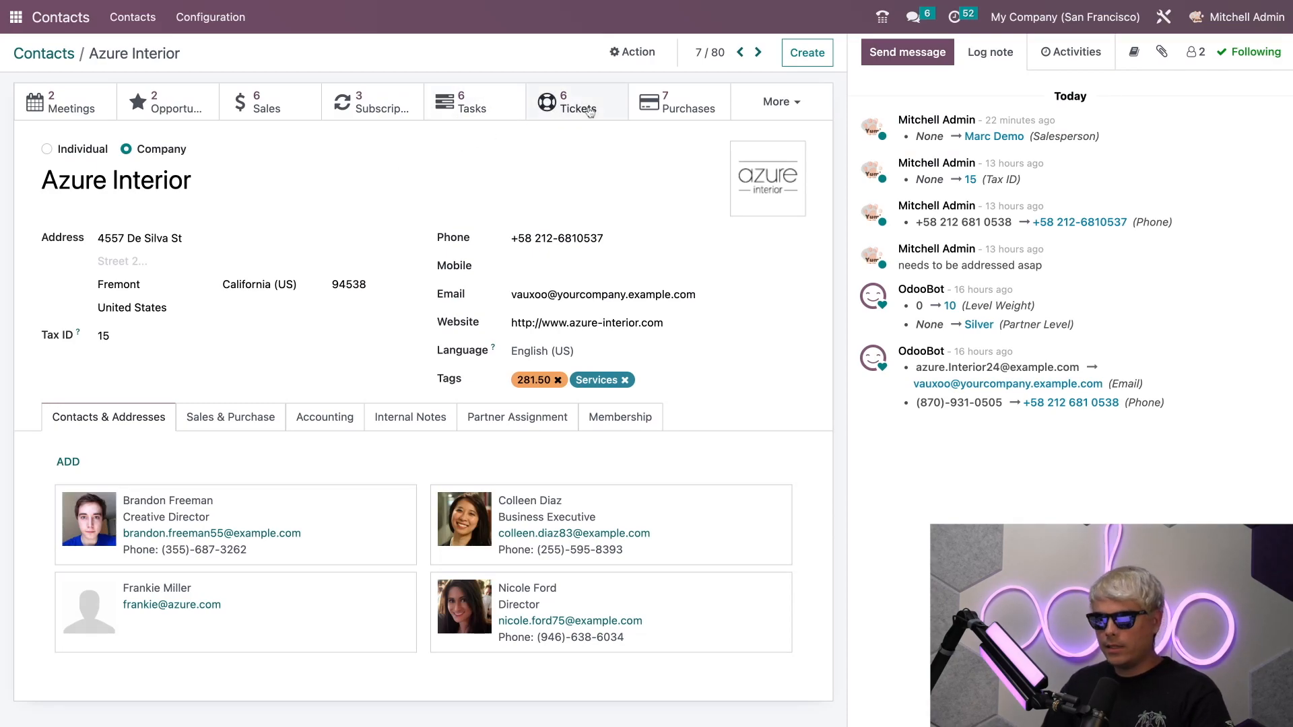
click(775, 101)
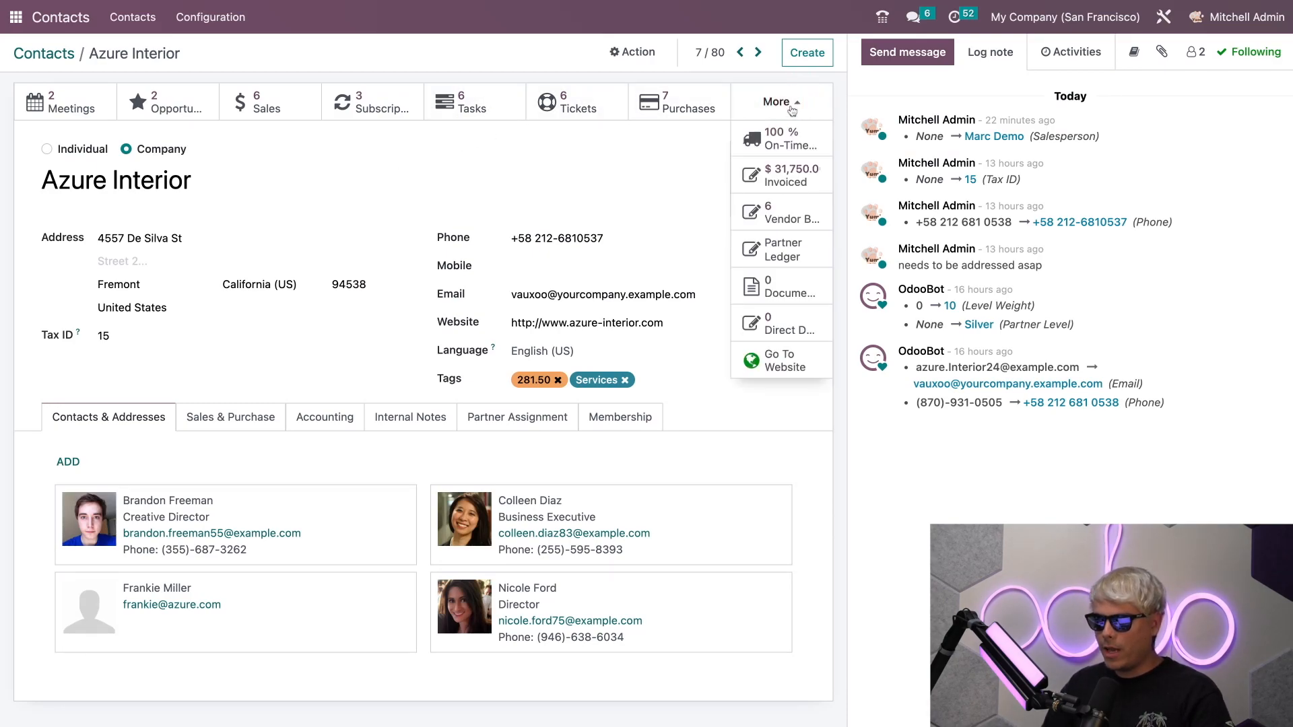
mouse_move(667, 198)
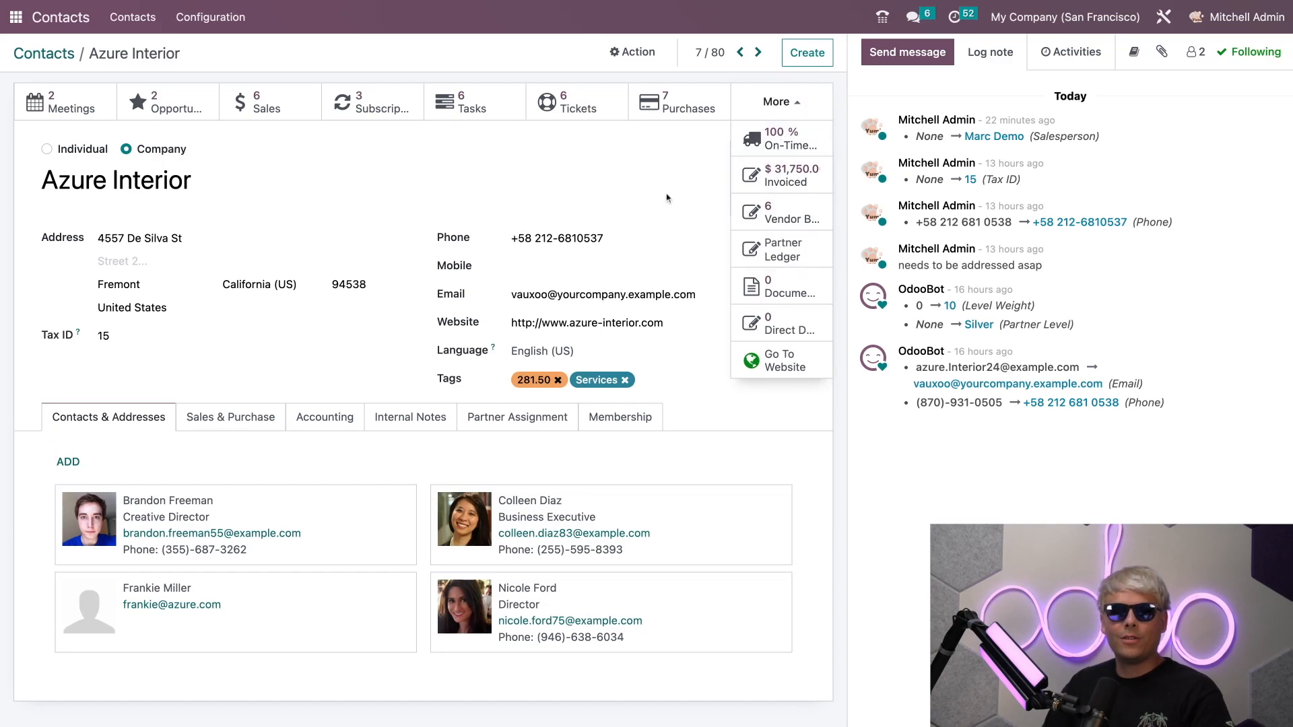
mouse_move(751, 361)
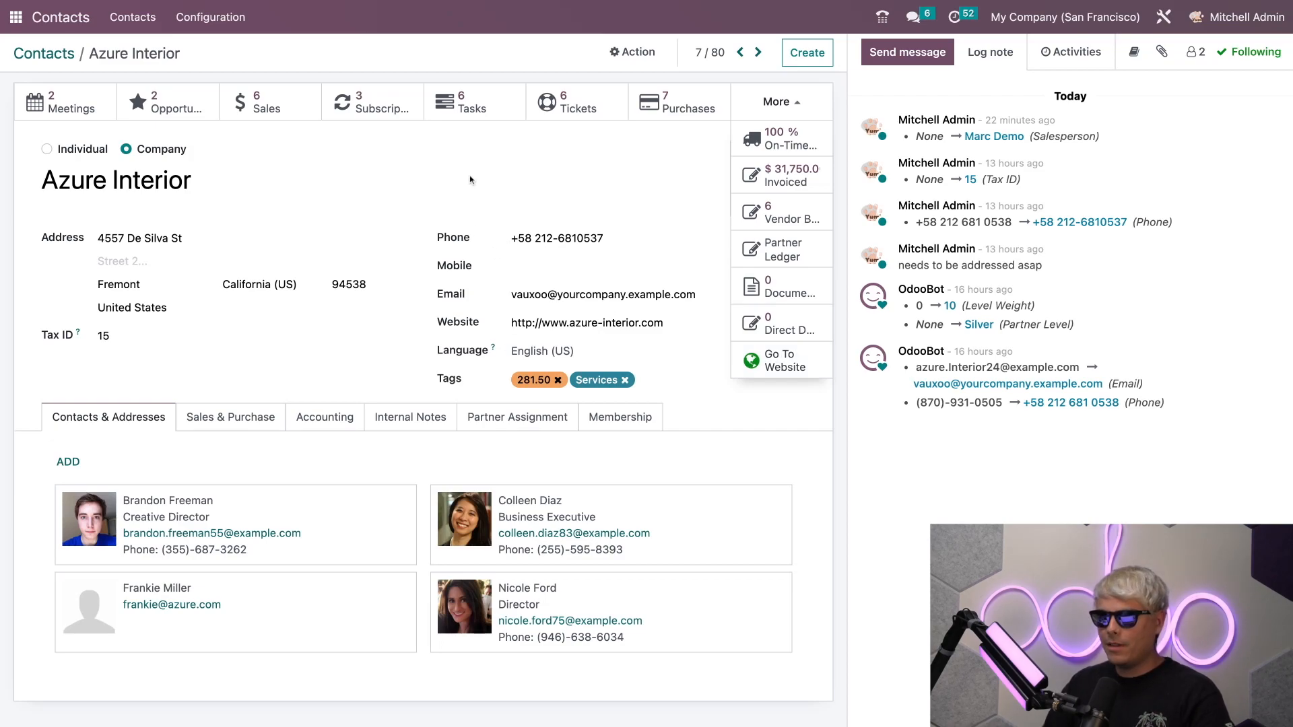
click(776, 101)
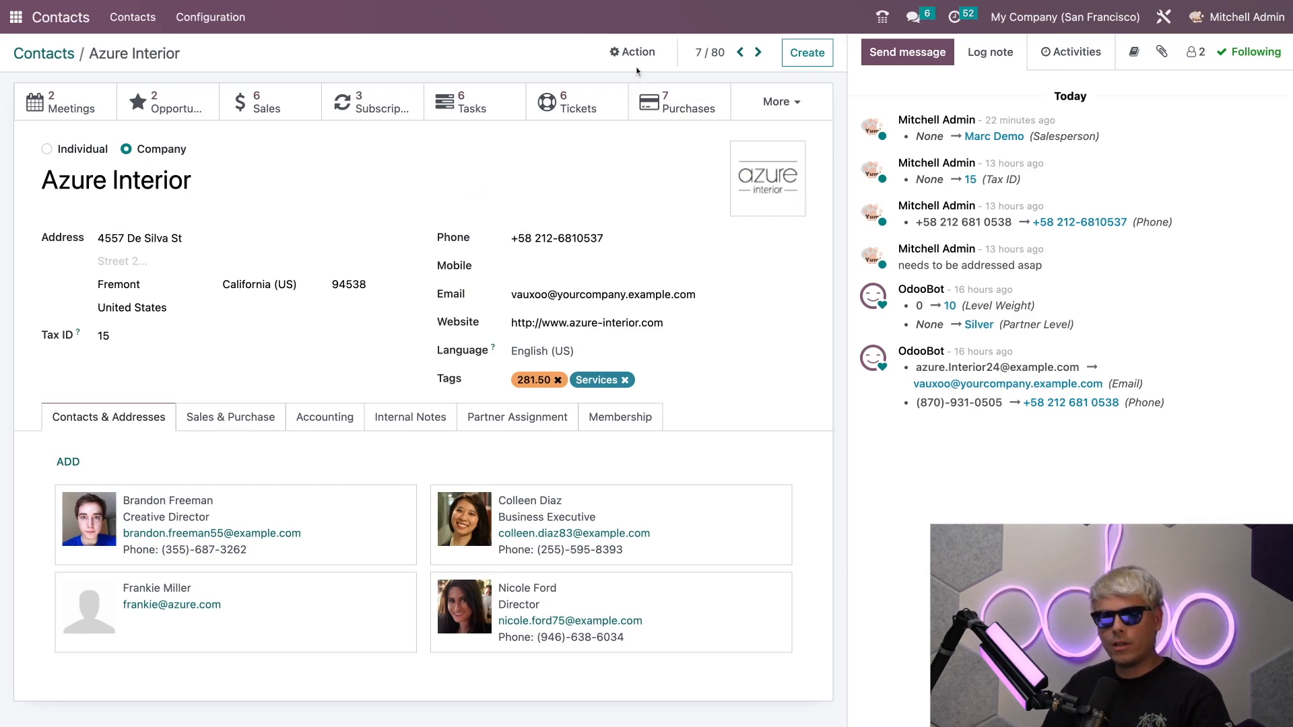
- Archive the Azure Interior company from the Action menu and confirm the dialog
click(633, 53)
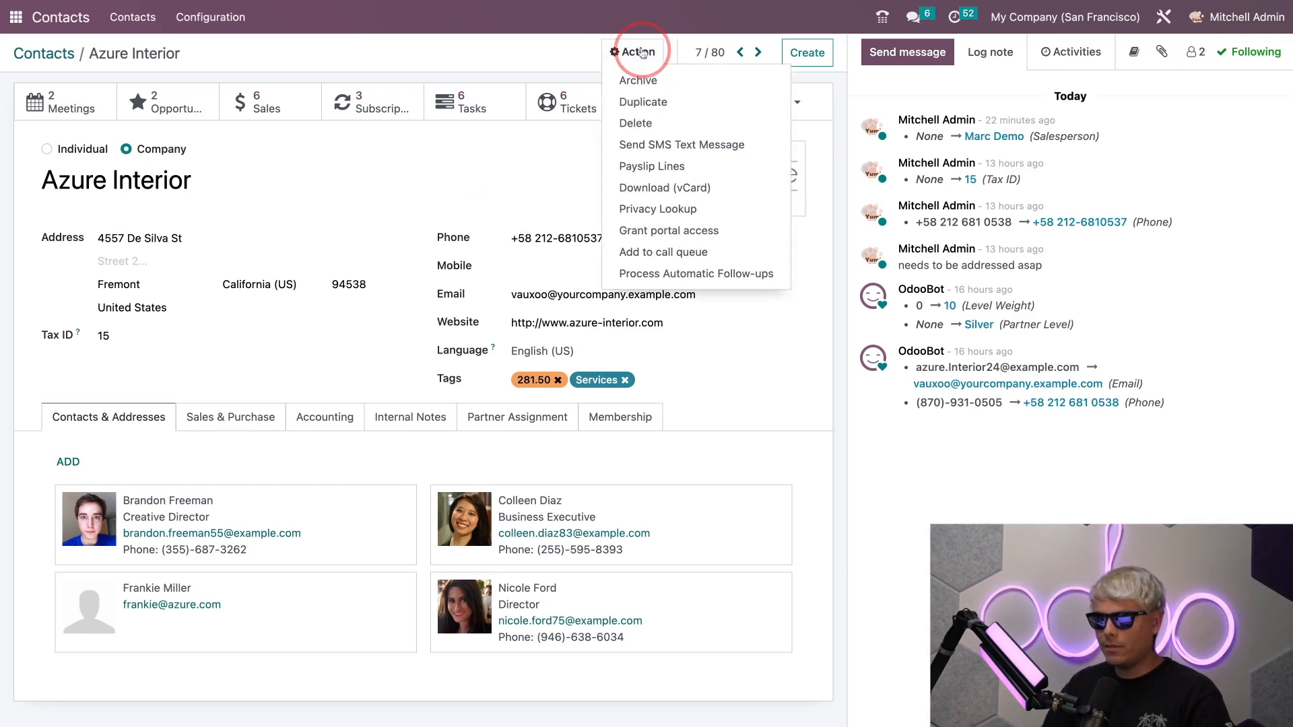
click(638, 80)
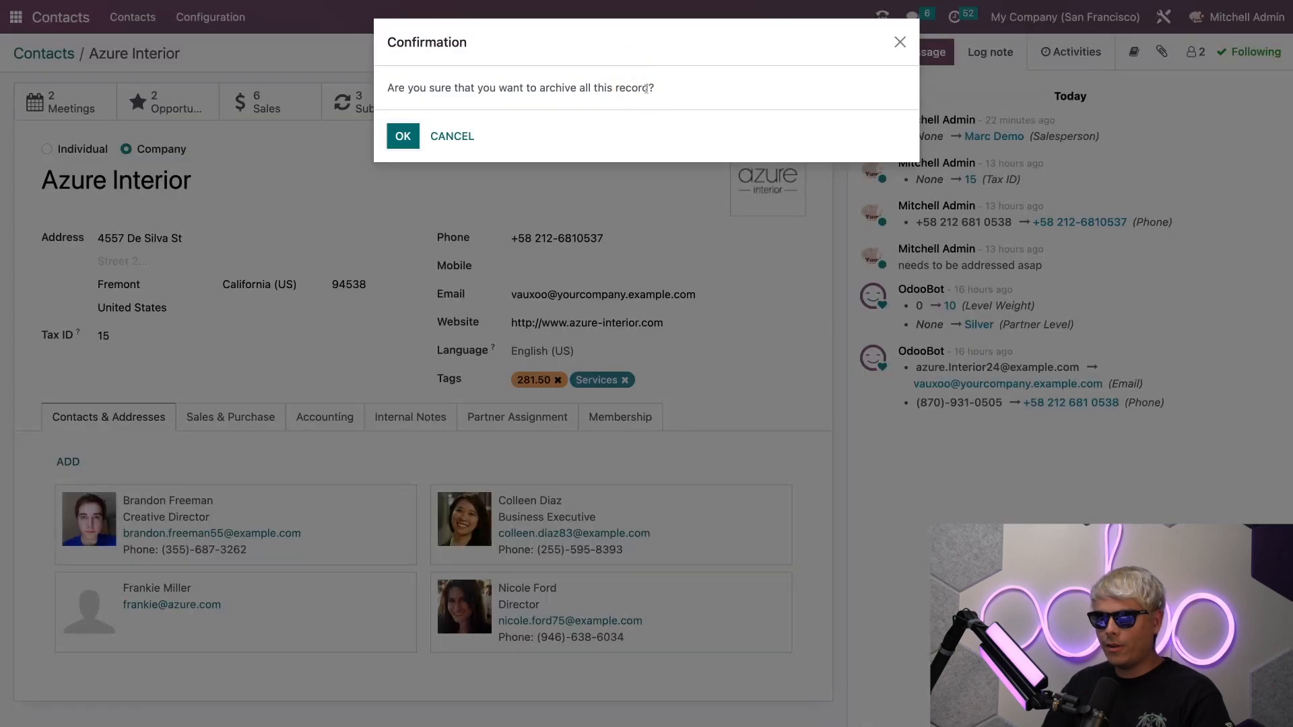
click(402, 134)
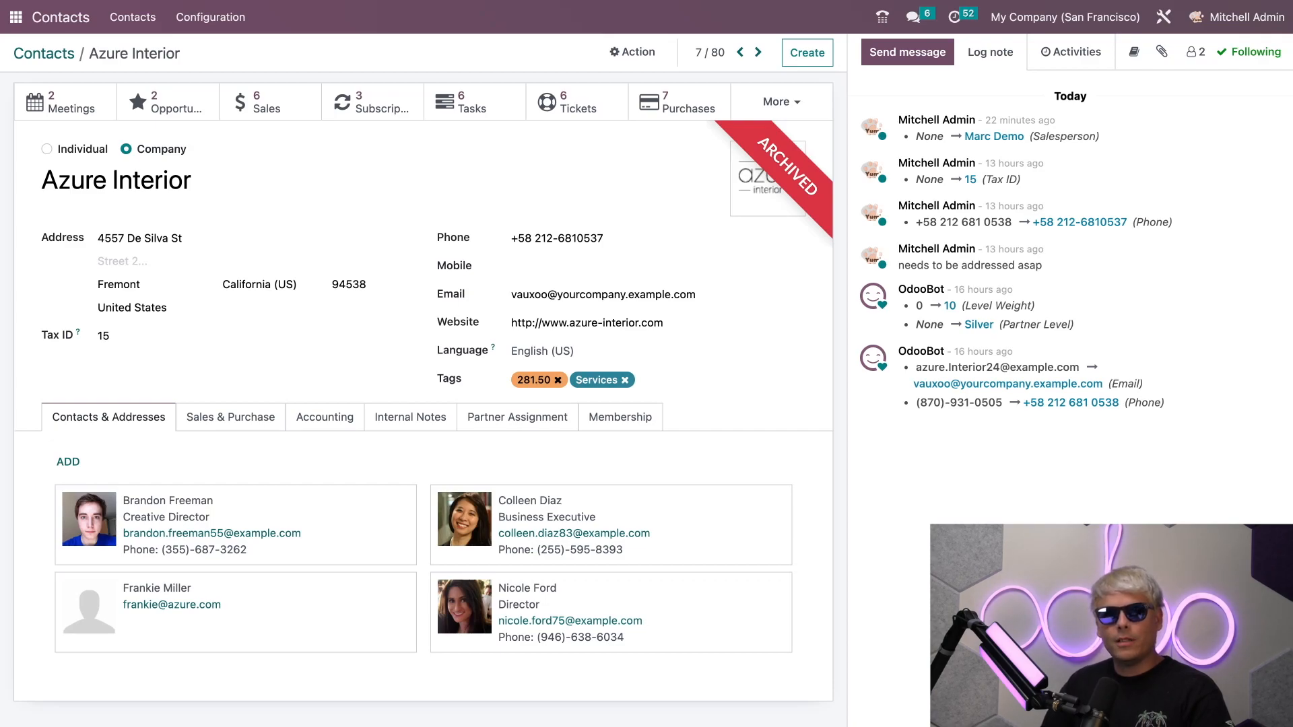
mouse_move(532, 198)
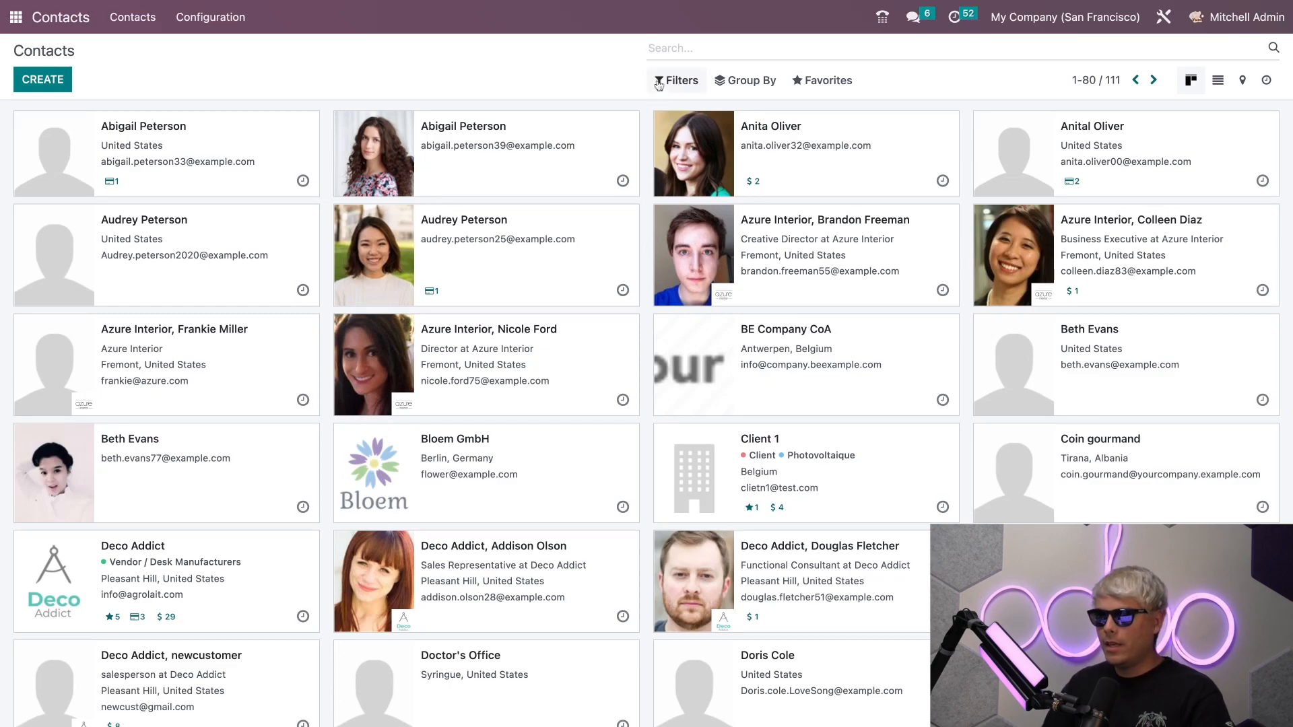
- Filter to archived contacts to restore Azure Interior, then clear the Archived filter
click(677, 80)
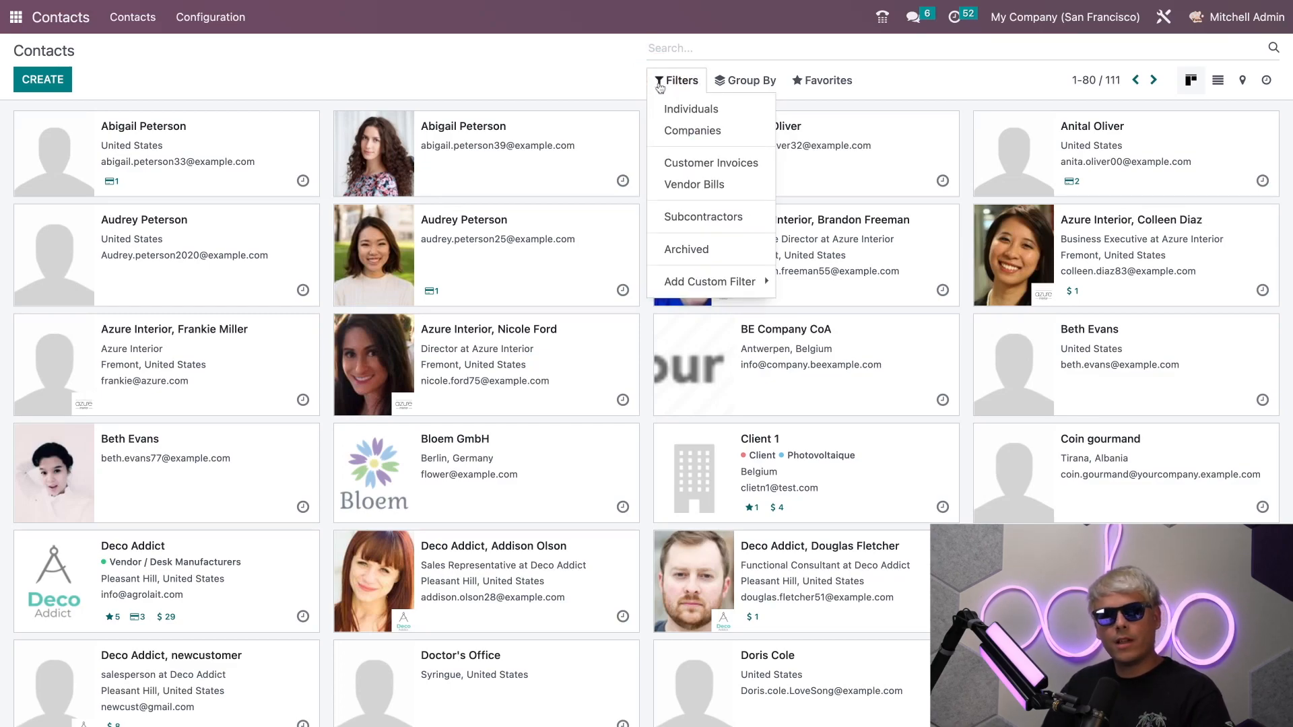
mouse_move(685, 249)
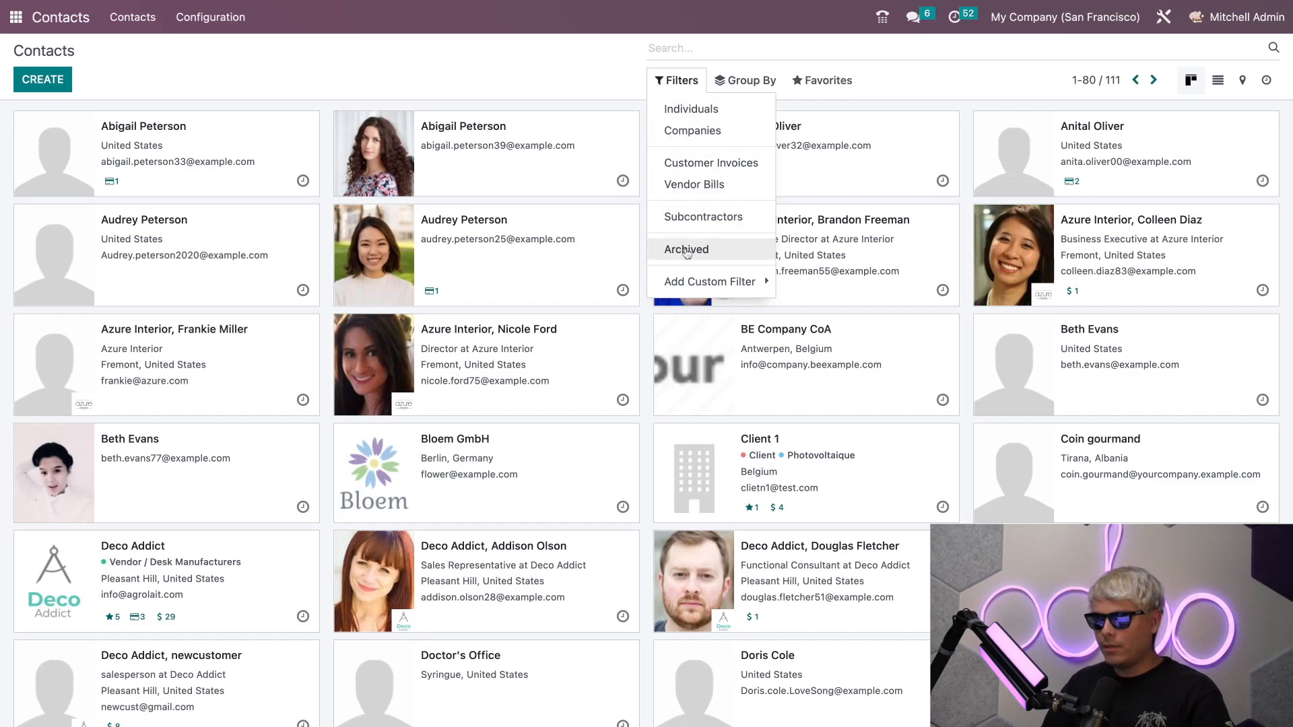
click(685, 250)
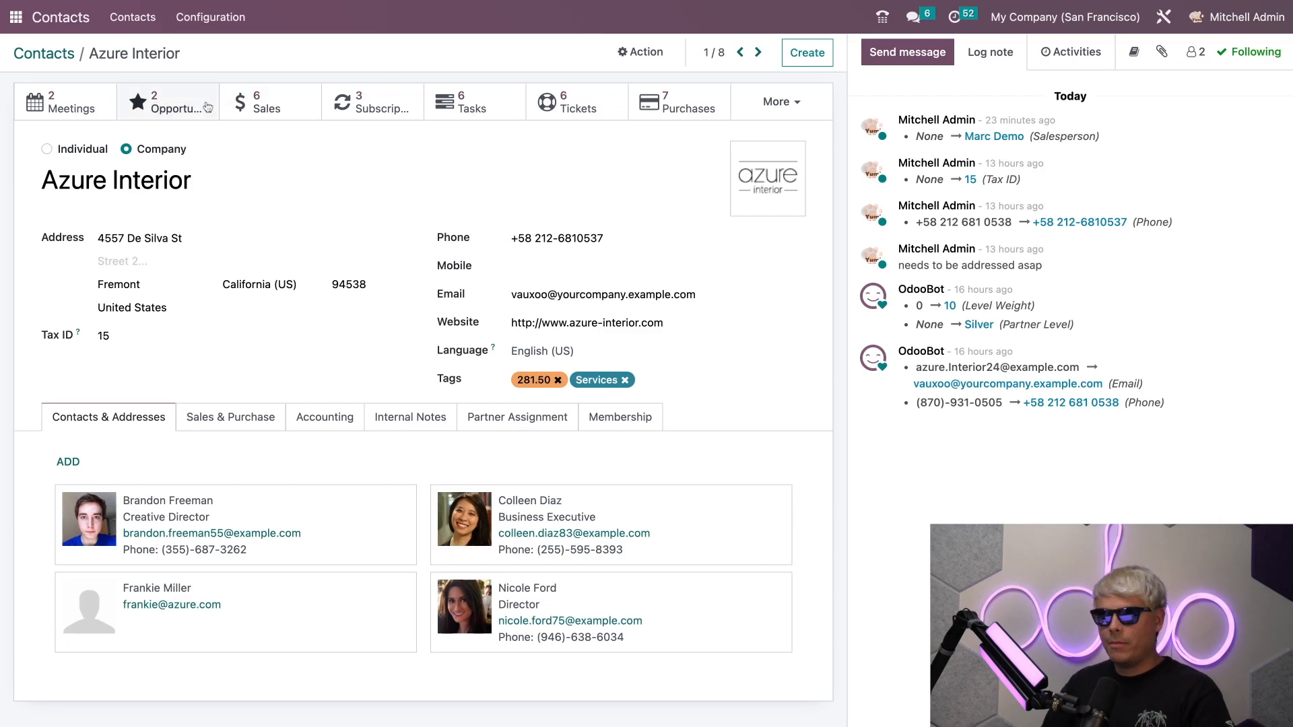
mouse_move(257, 207)
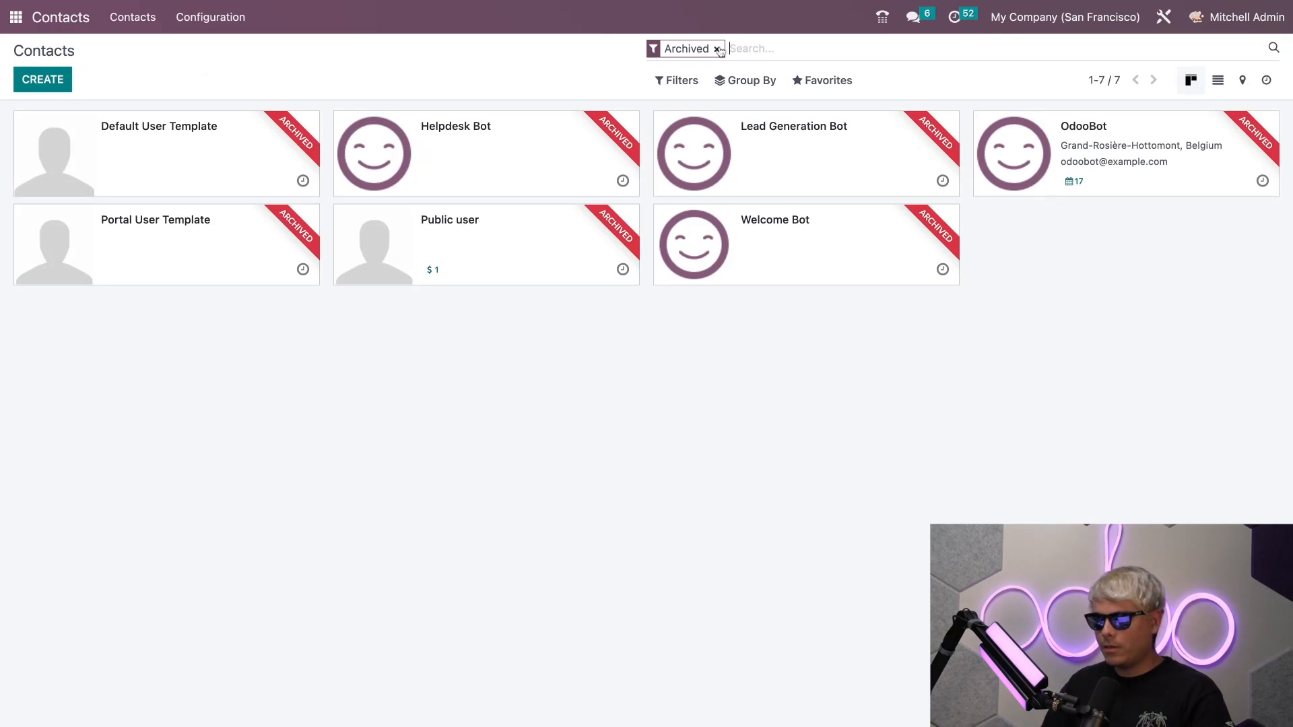
click(715, 49)
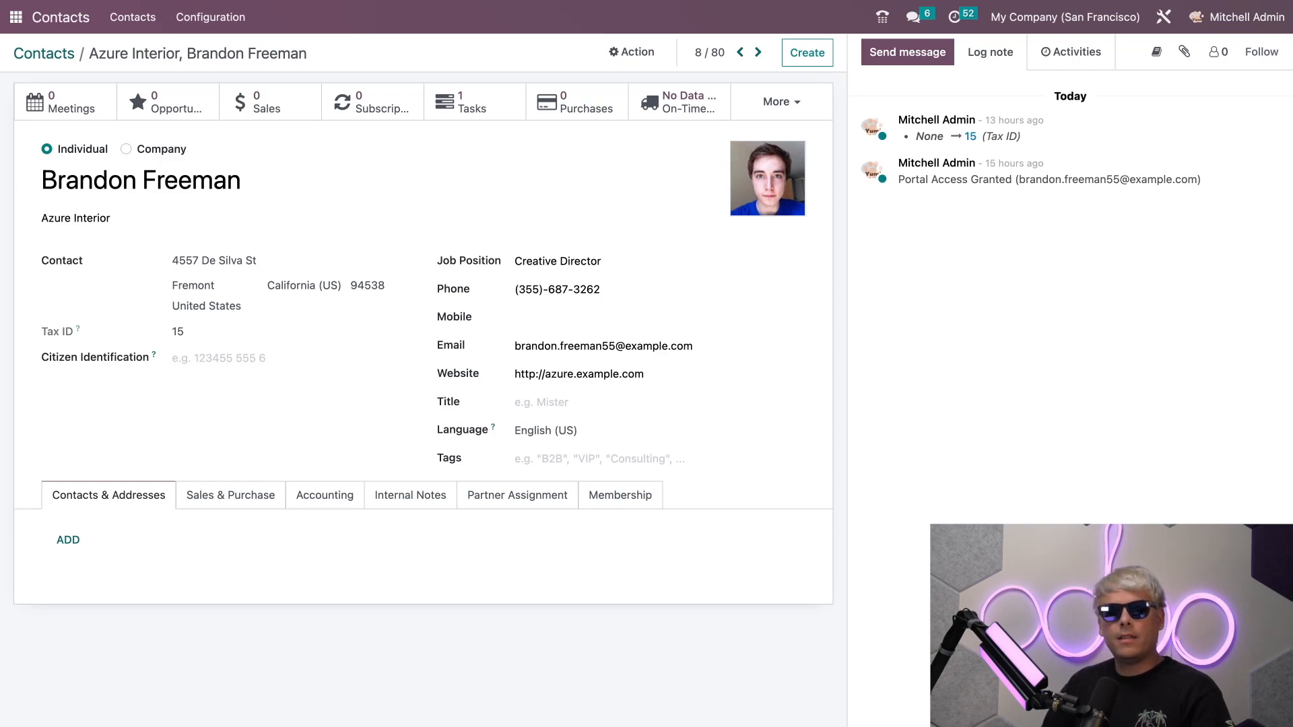
click(140, 179)
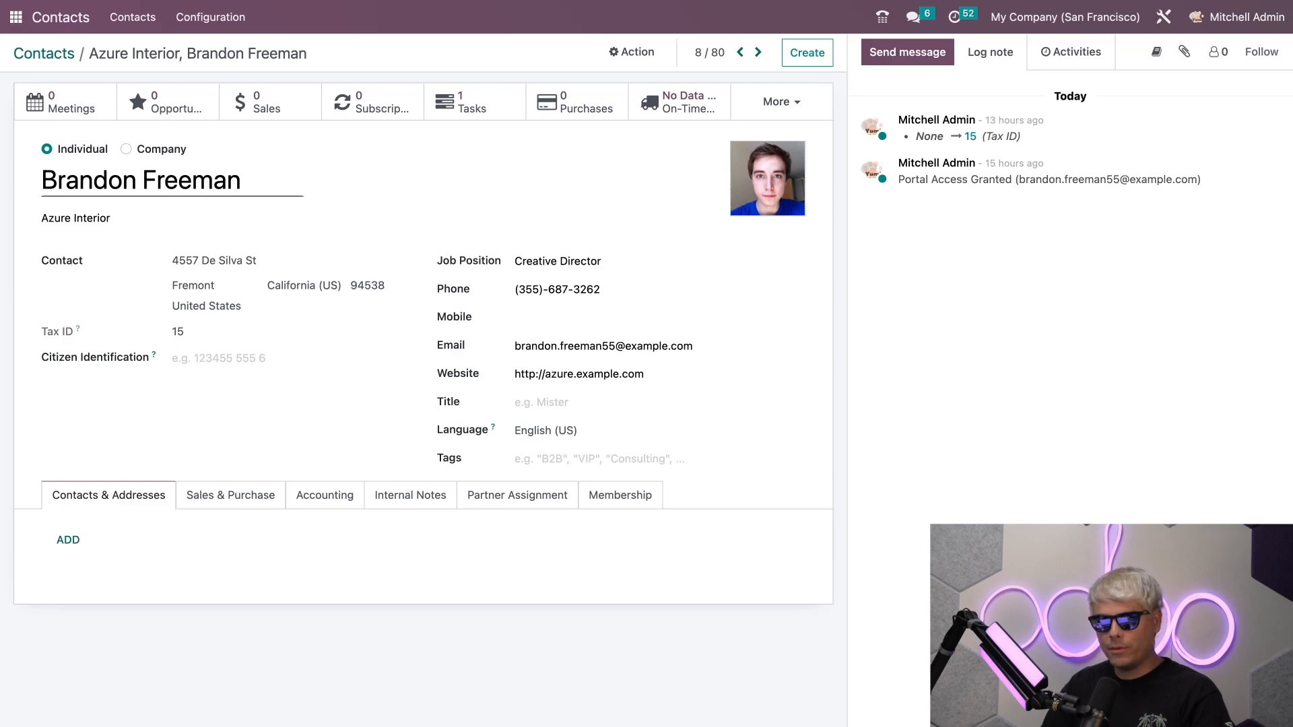
click(75, 218)
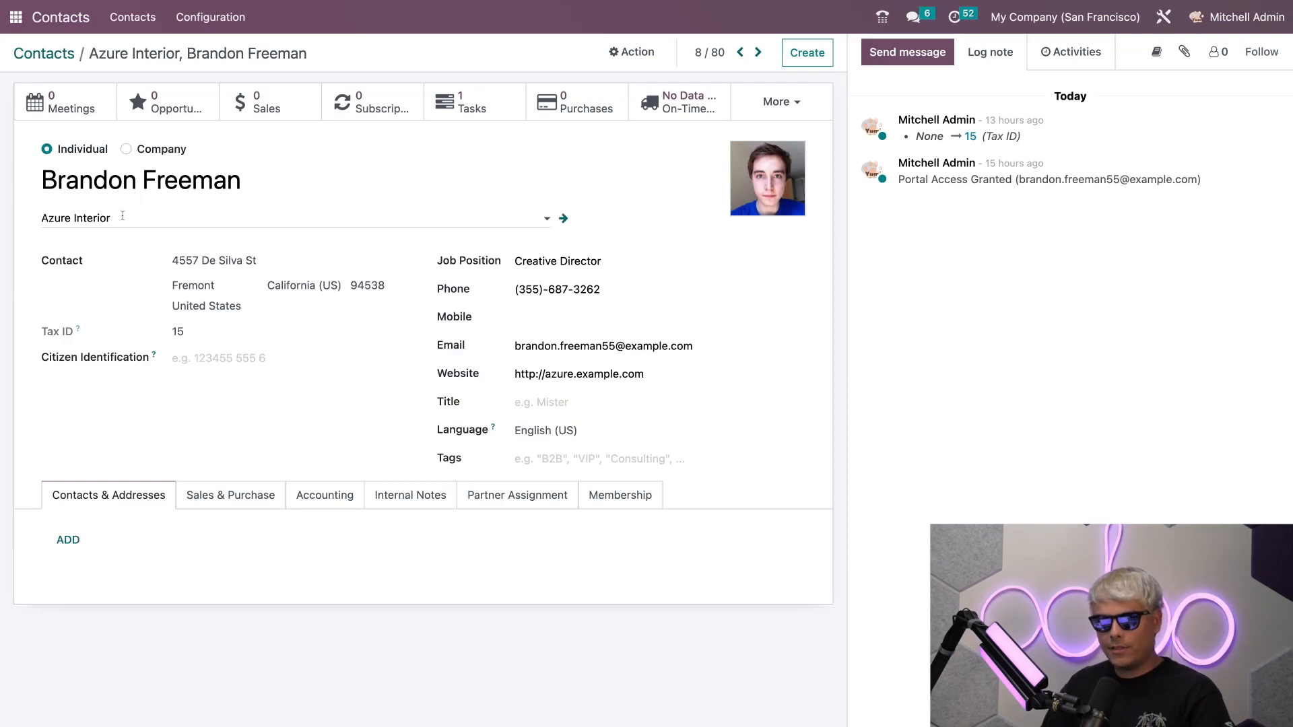
click(292, 218)
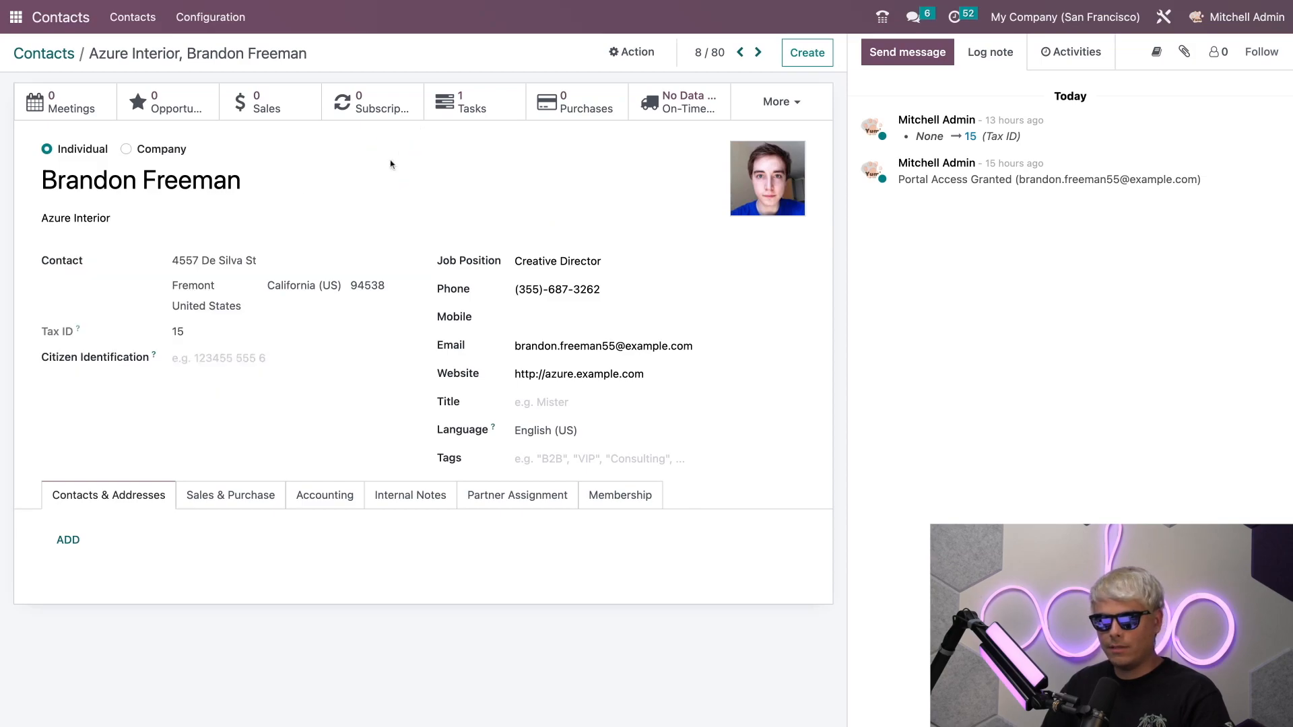
mouse_move(272, 311)
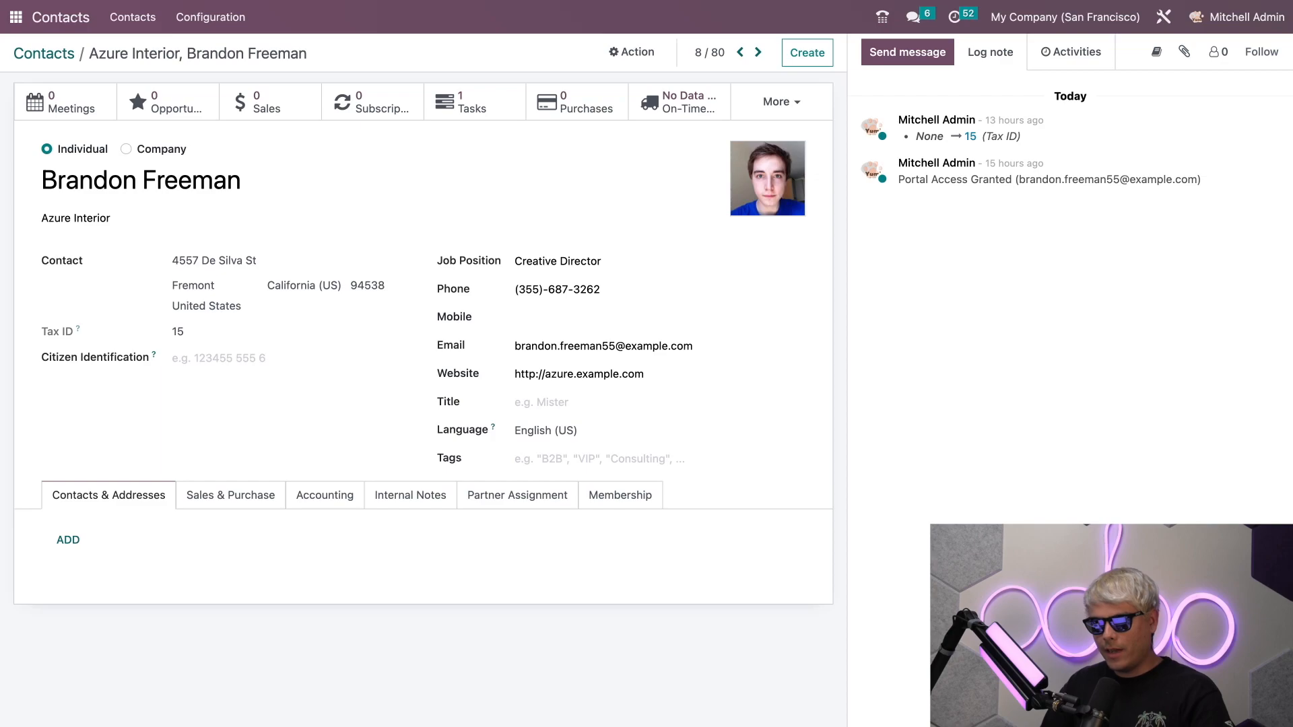
click(578, 260)
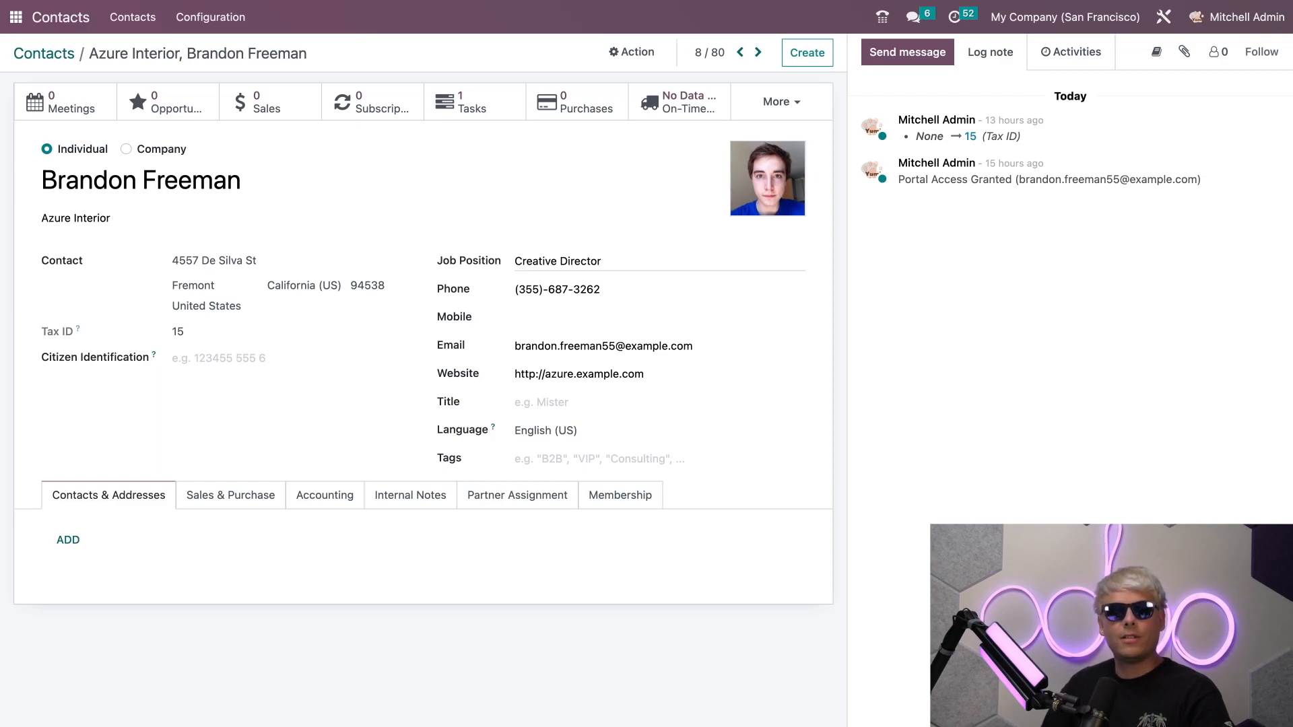
- Prefix Brandon Freeman's Creative Director job position with 'Sr.' to read Sr. Creative Director
click(558, 261)
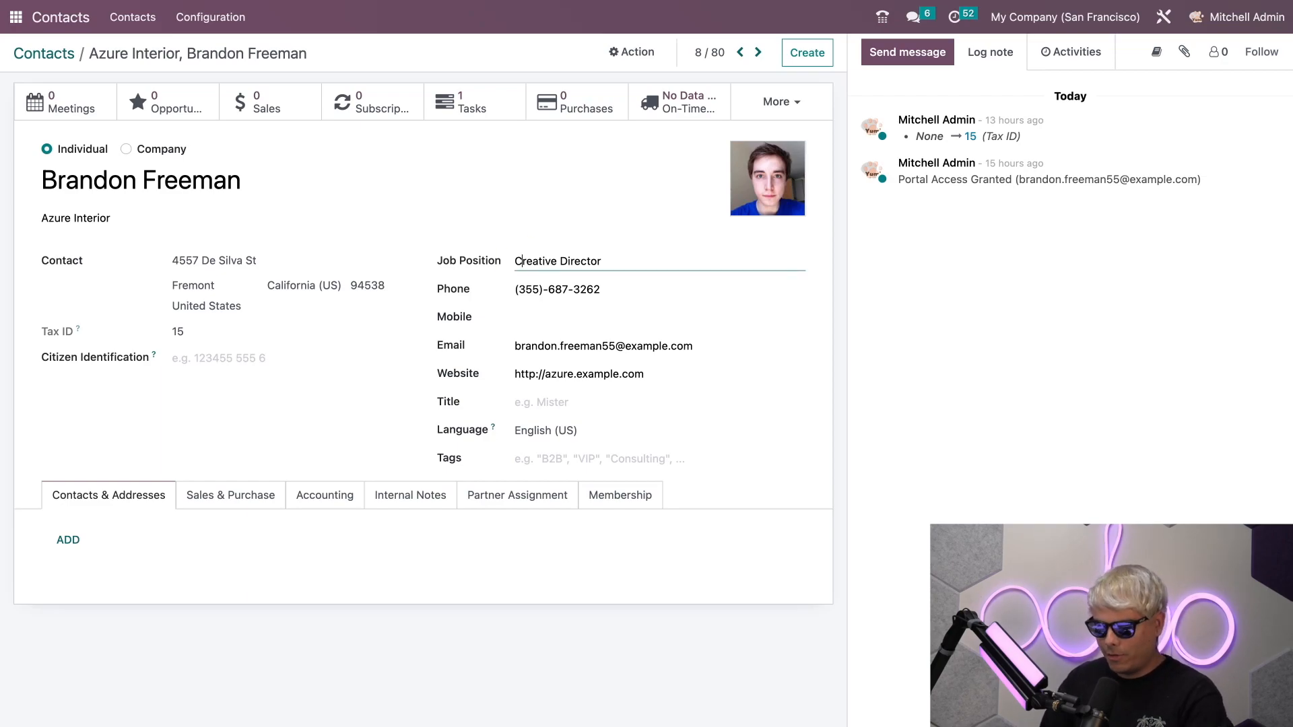
text(Sr.)
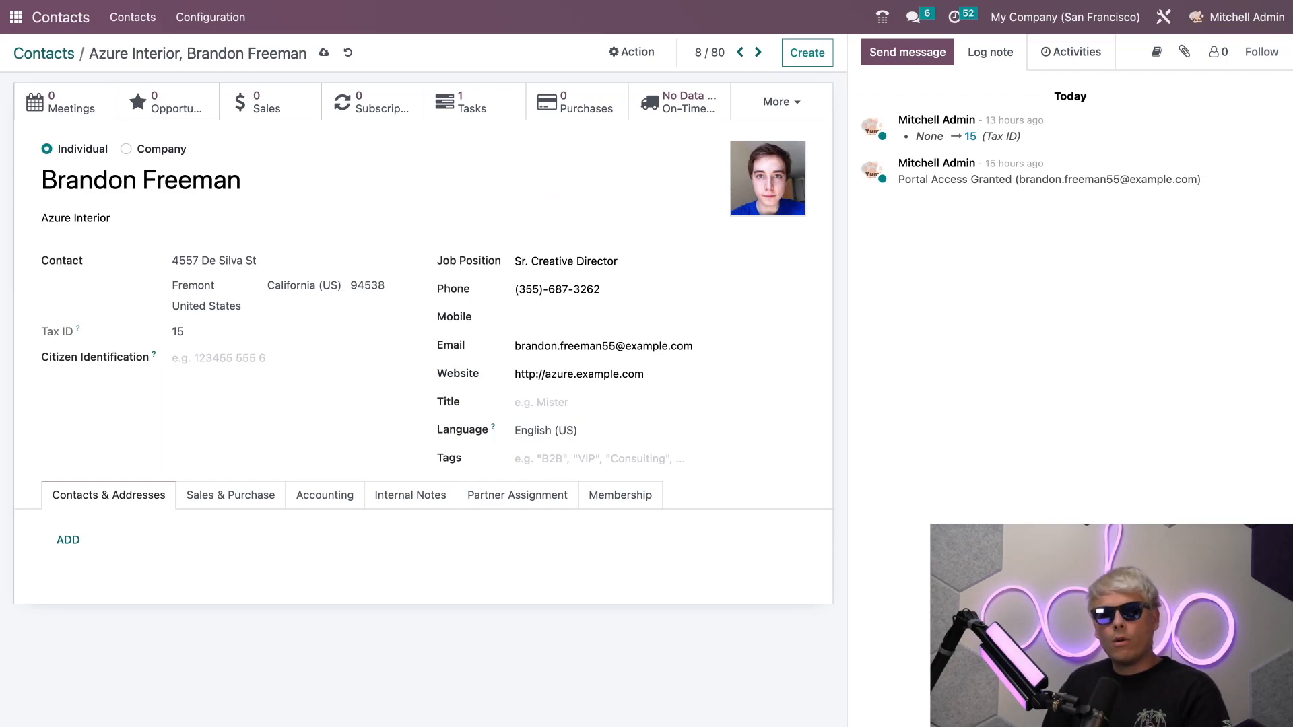
mouse_move(325, 52)
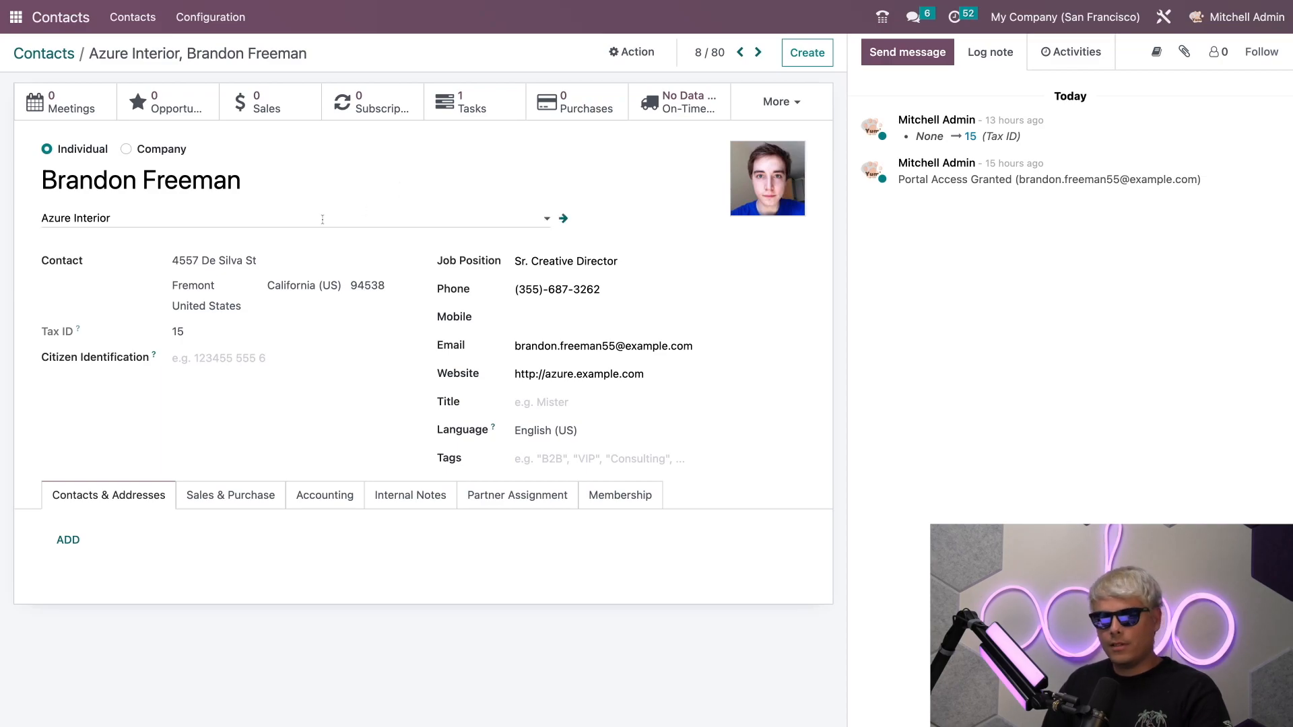
mouse_move(564, 218)
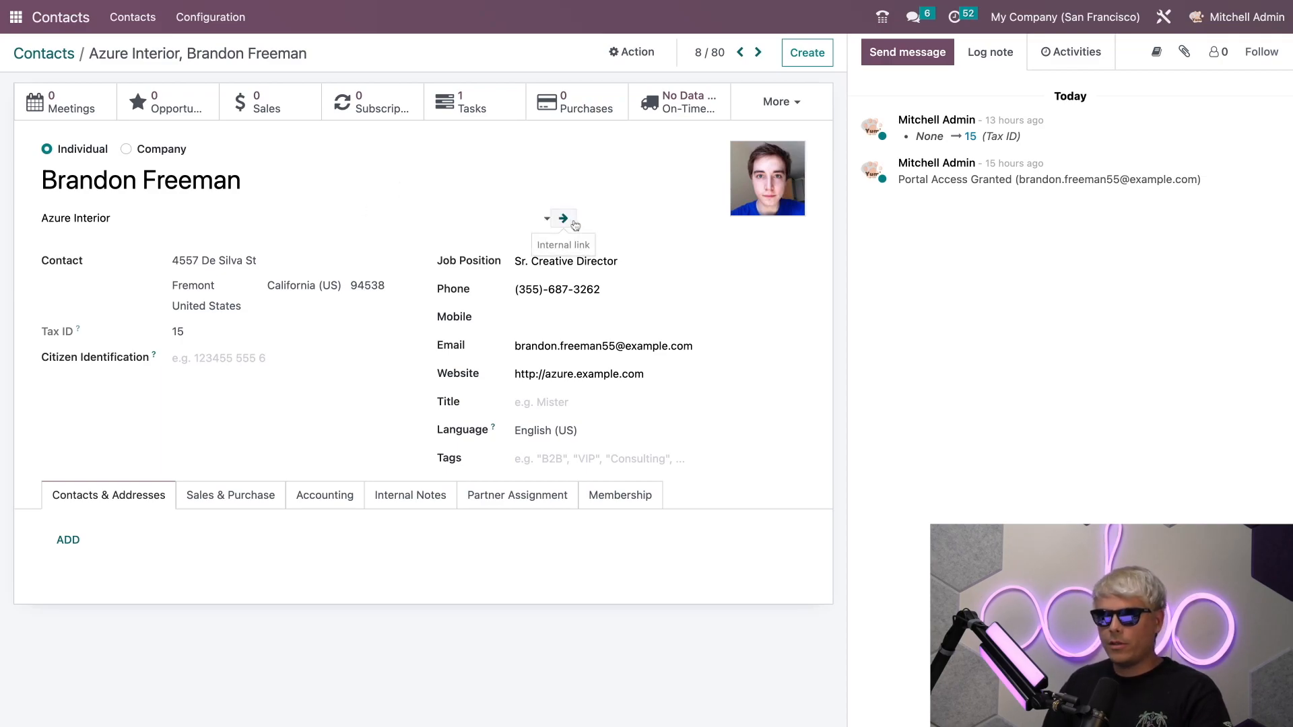